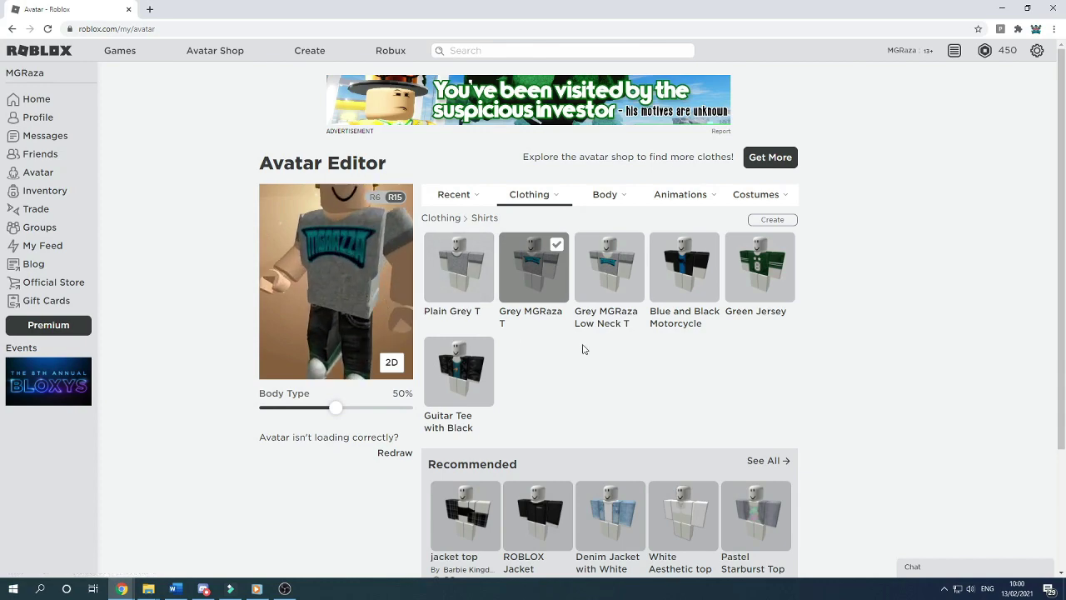
type("mgraza")
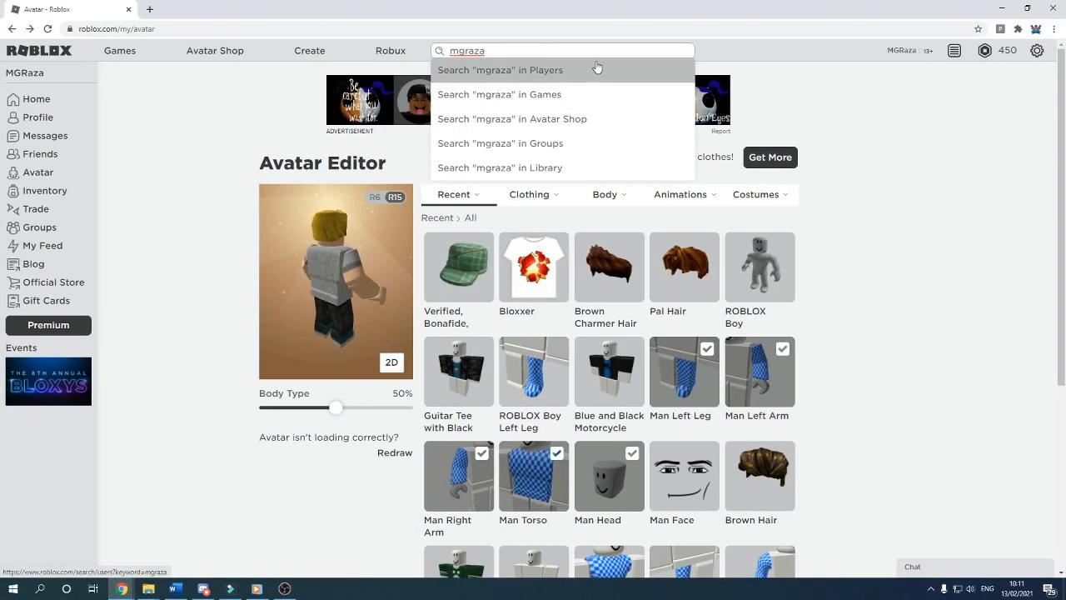
left_click(499, 70)
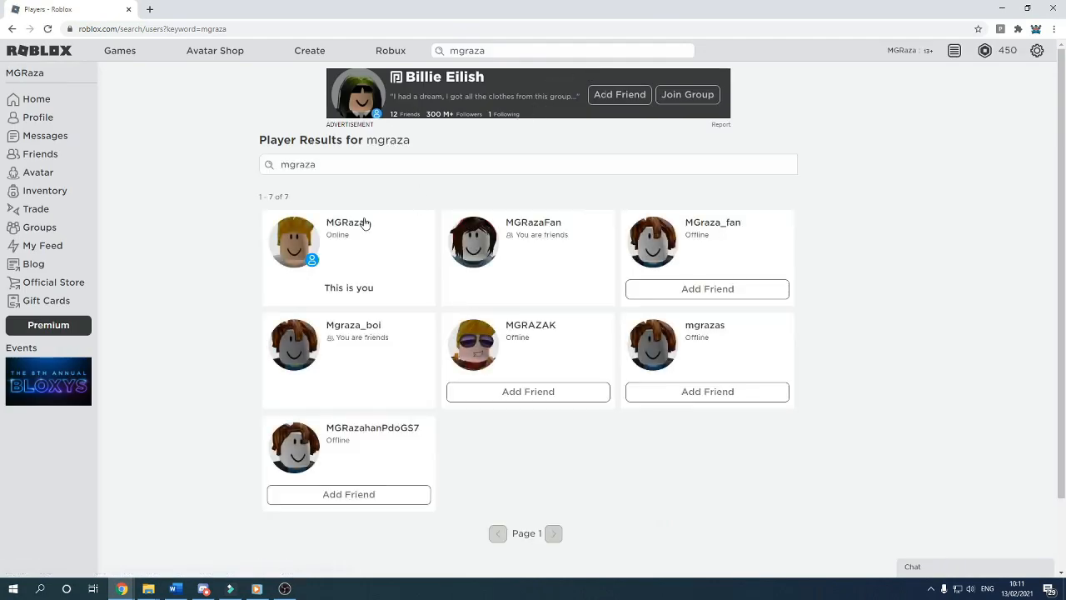
left_click(346, 224)
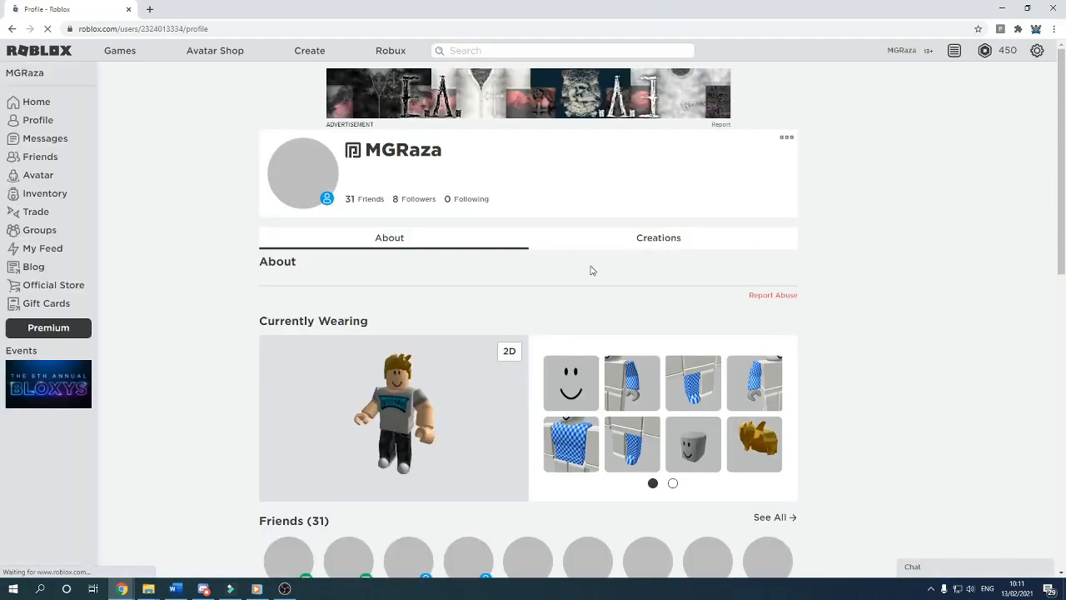
View your Creations and bring up the Grey MGRaza T shirt's catalog page
left_click(658, 236)
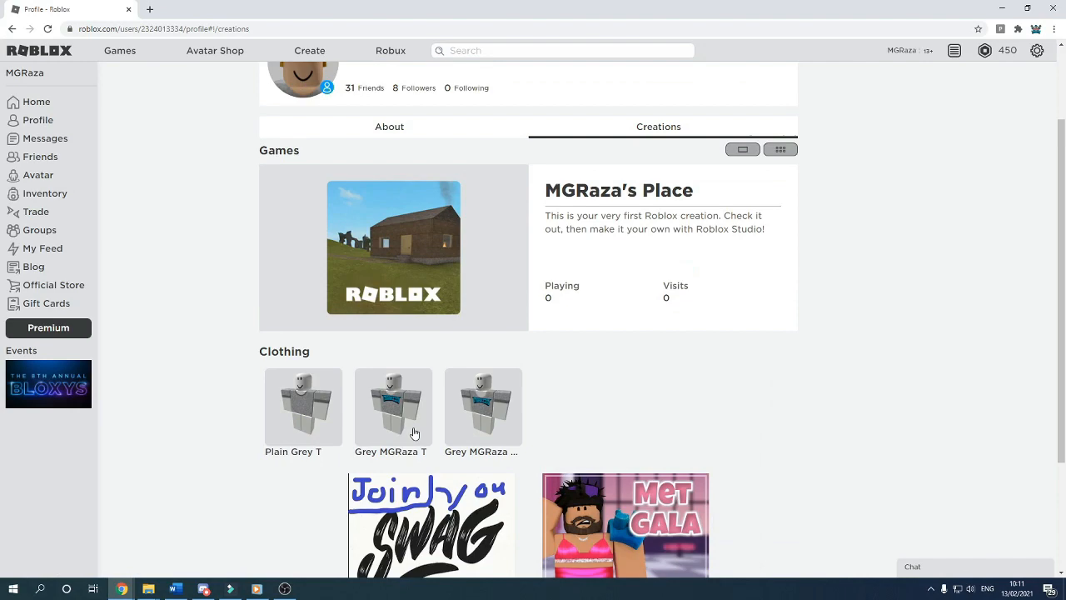
left_click(393, 407)
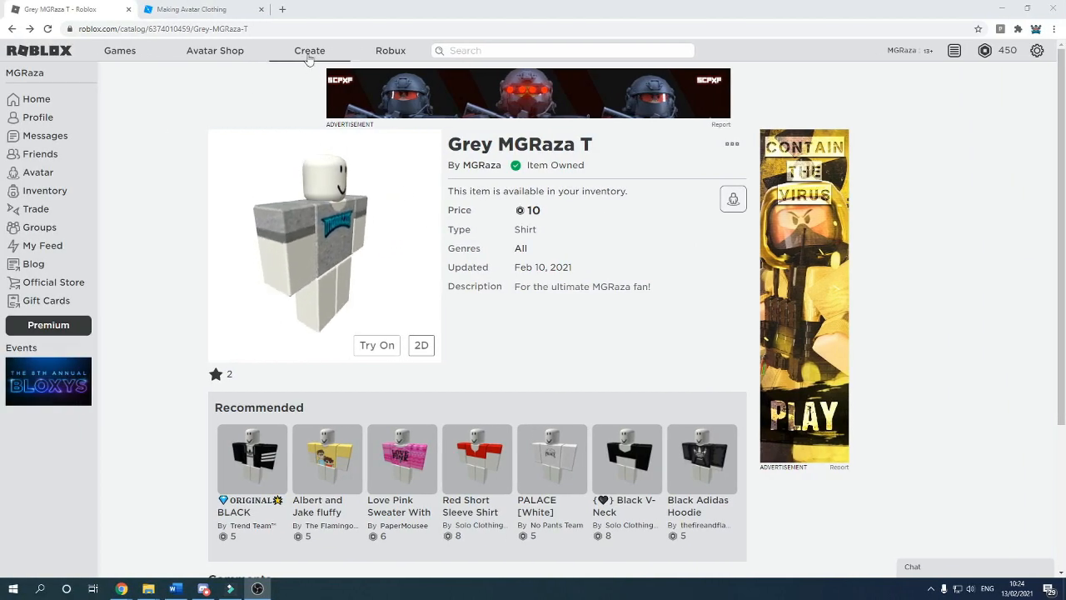
Reach the Making Avatar Clothing guide's size table and select the 128 px value
left_click(306, 50)
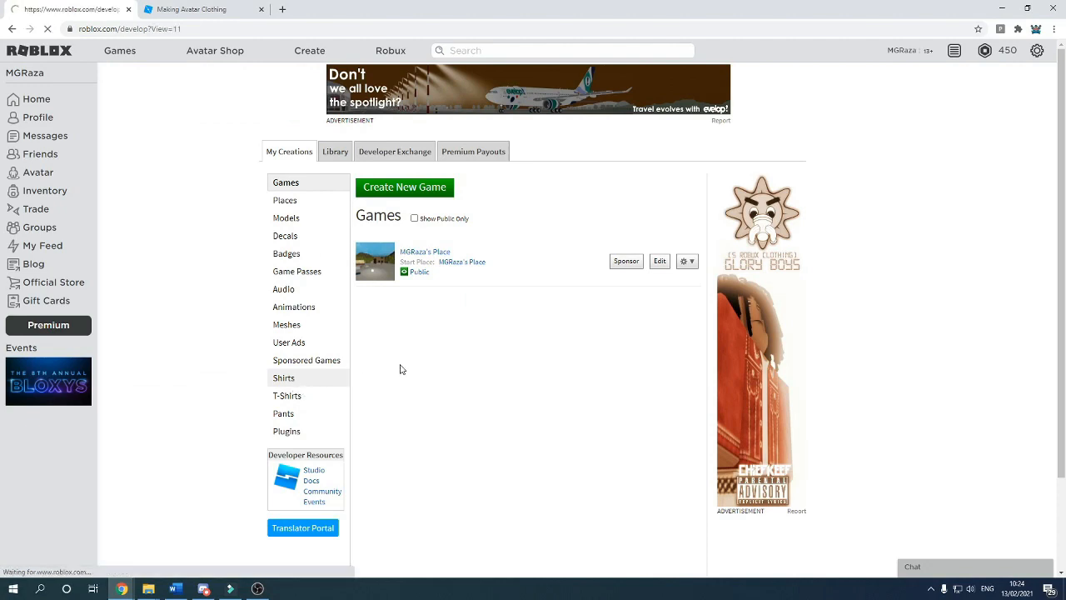
left_click(283, 377)
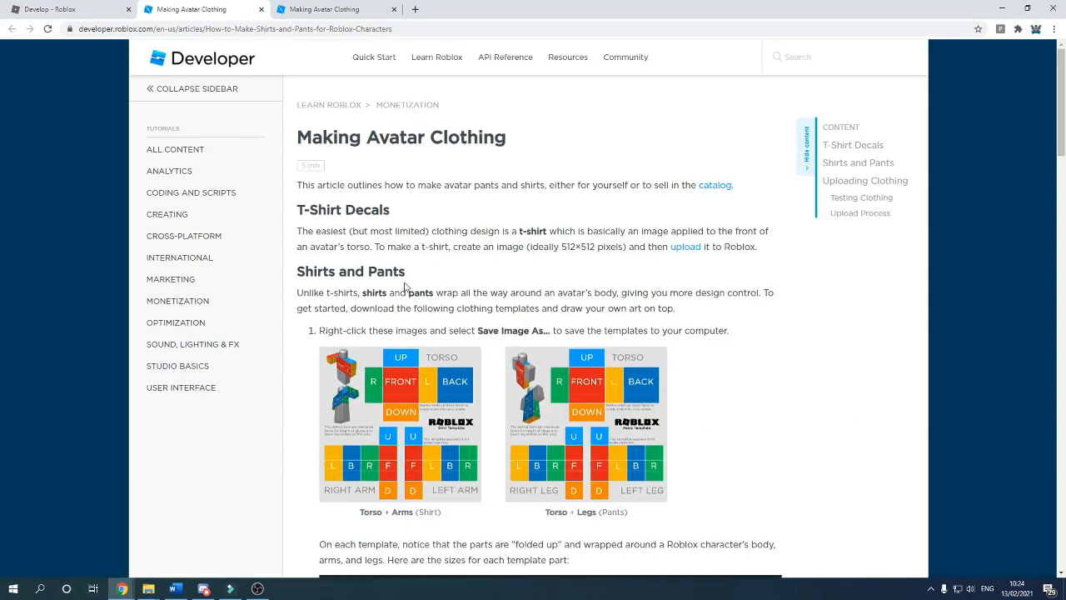
scroll("down", 3)
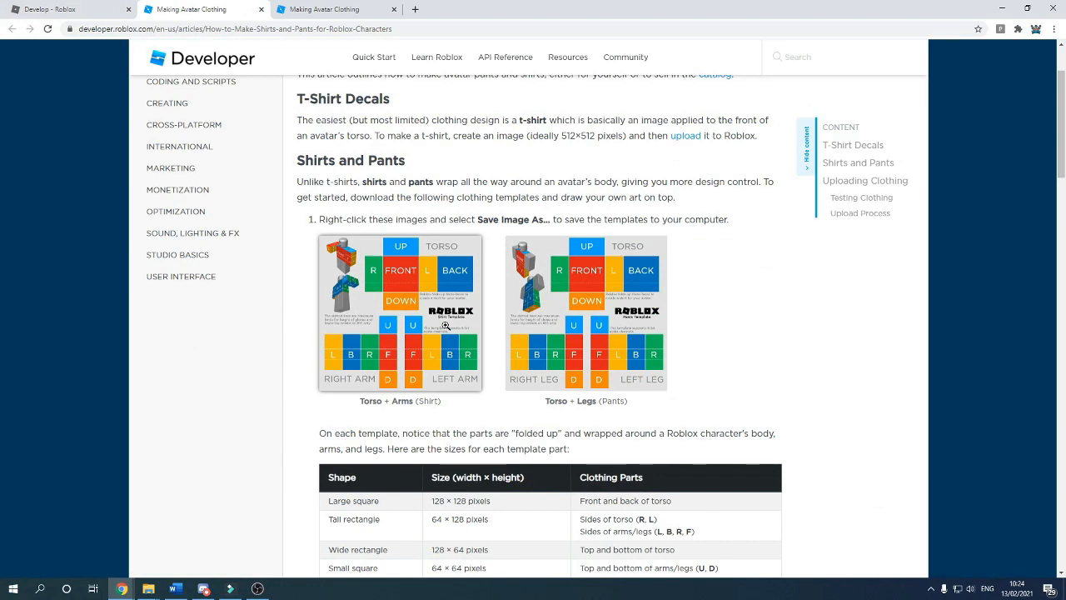
scroll("down", 3)
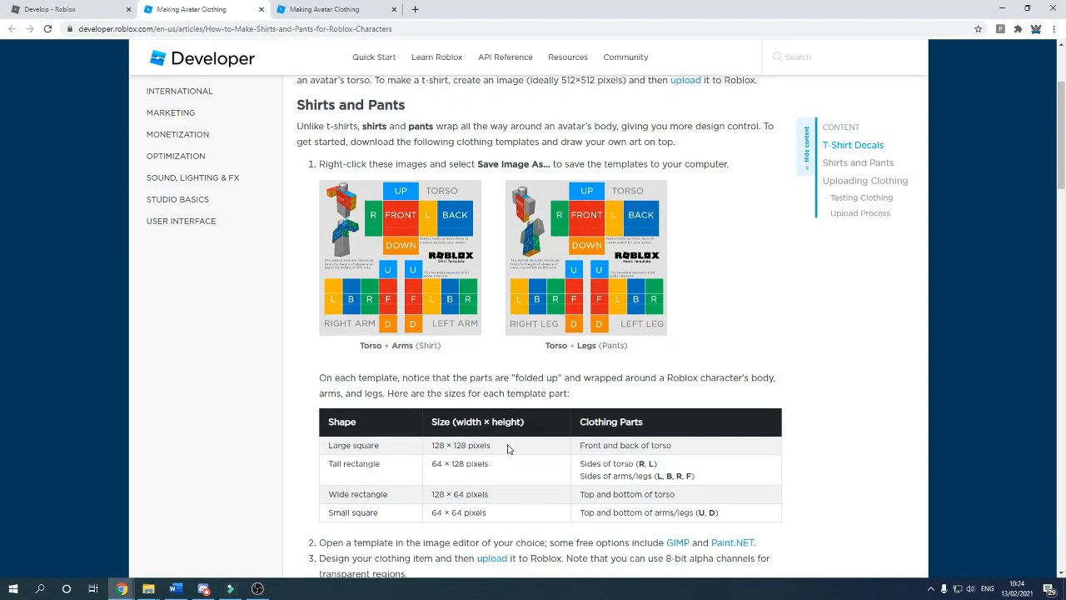
mouse_move(500, 453)
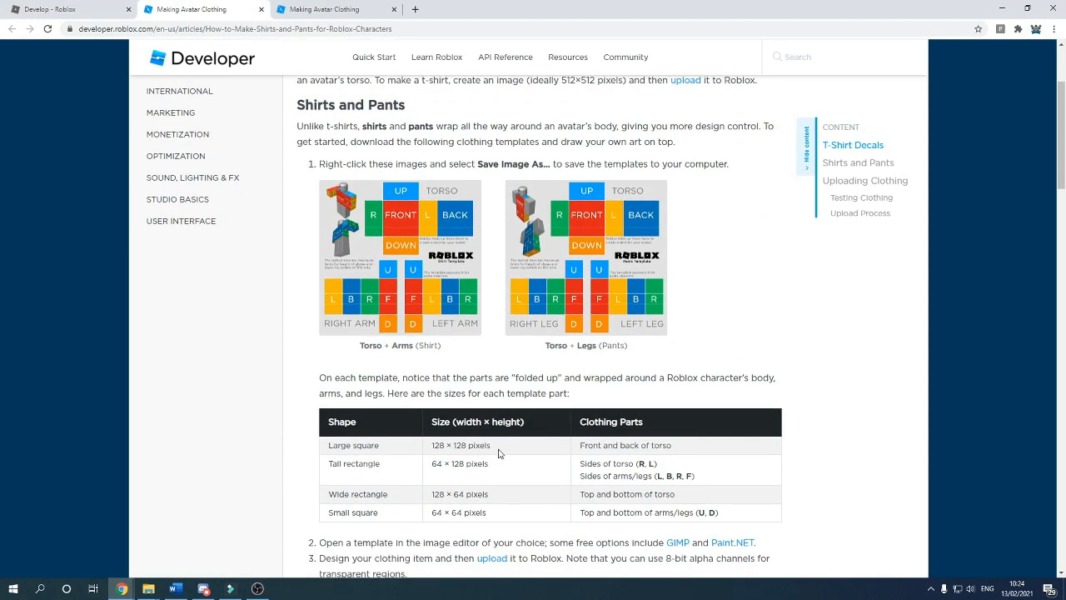
double_click(437, 445)
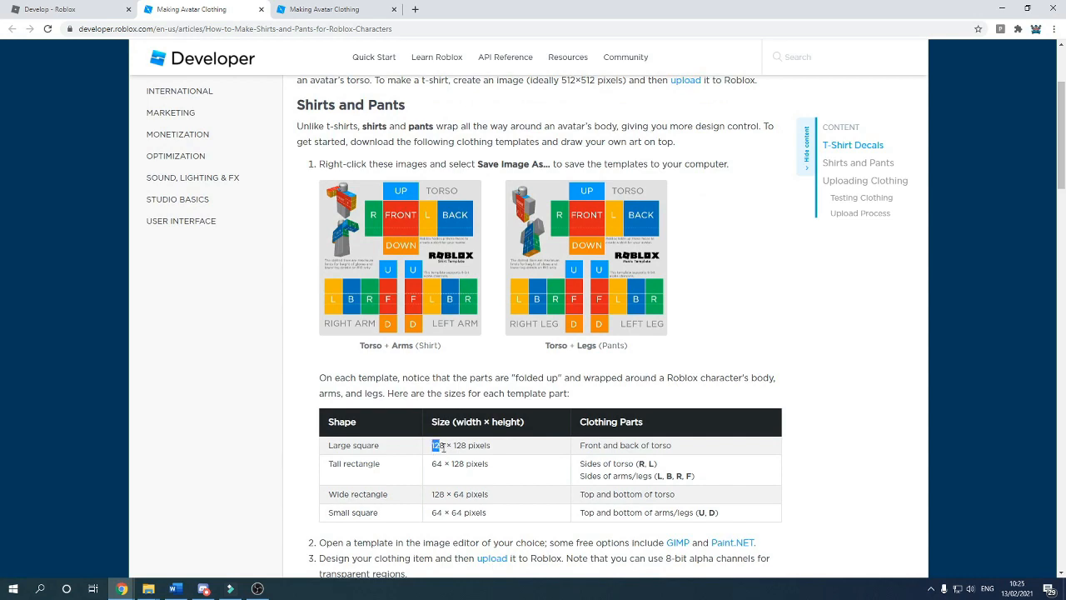
double_click(438, 444)
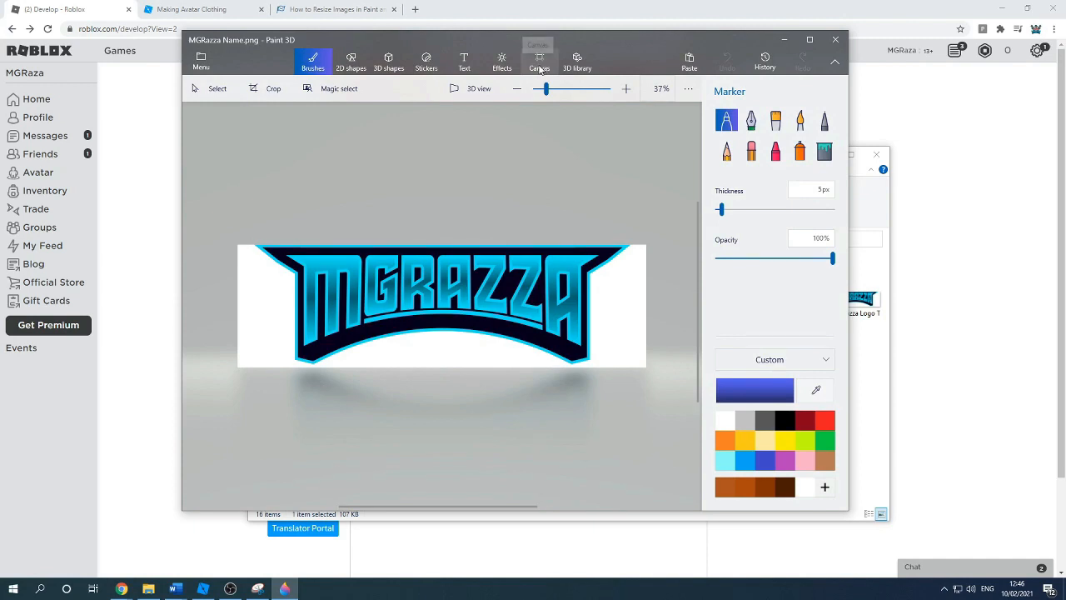
Resize the canvas to 128 × 128 px without scaling the logo or locking aspect ratio
left_click(540, 60)
type("128")
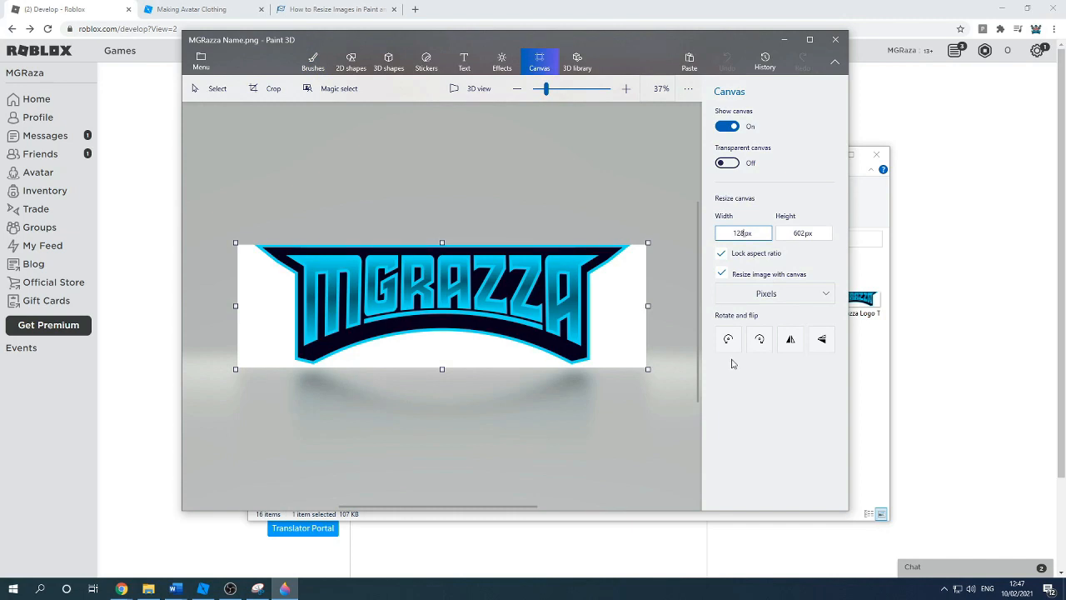
mouse_move(590, 386)
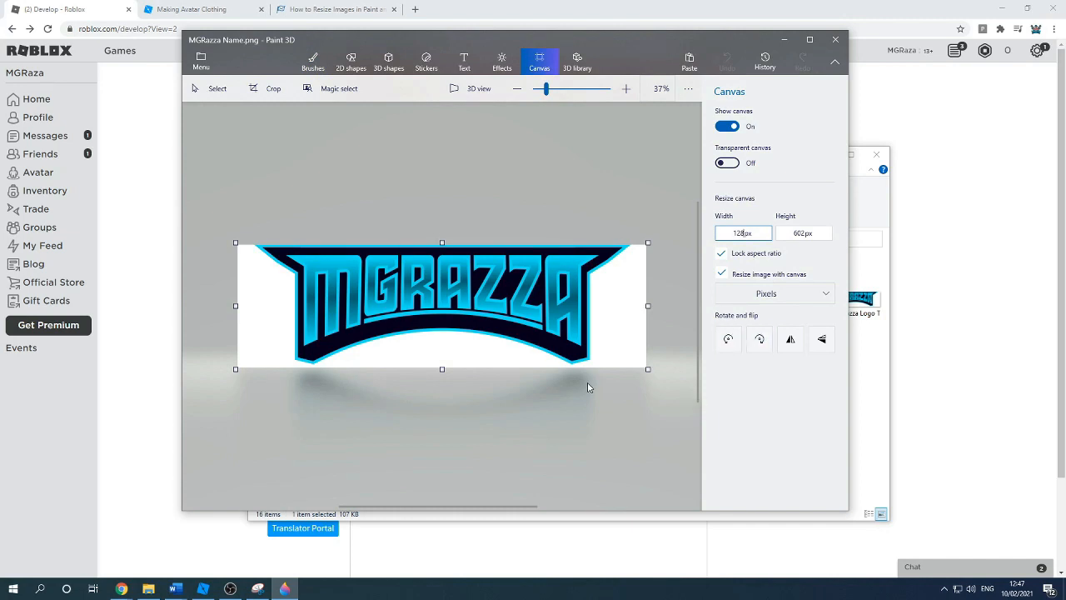
mouse_move(720, 408)
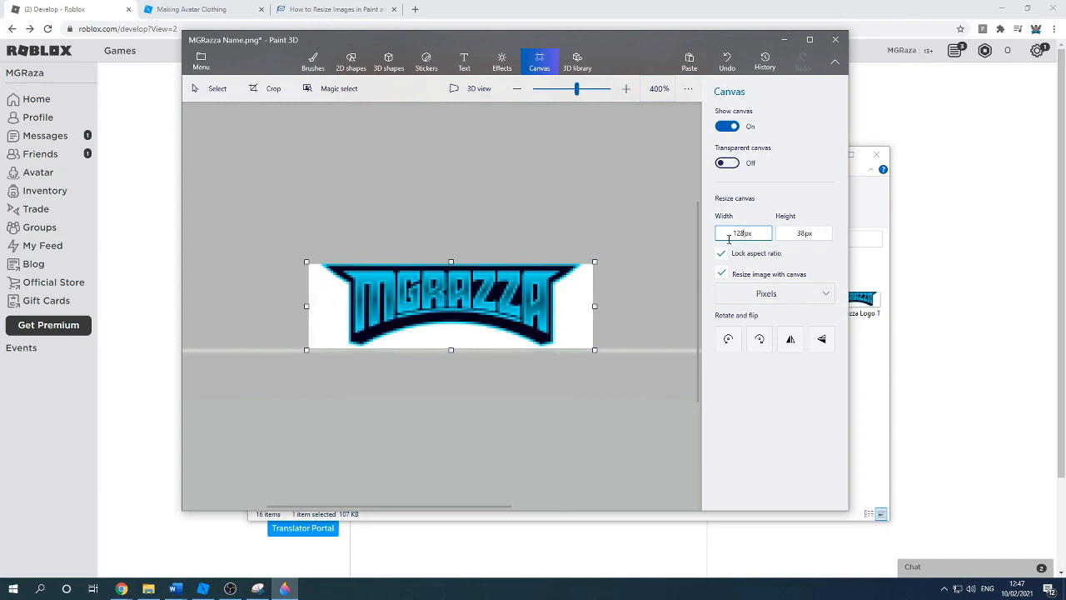
left_click(720, 254)
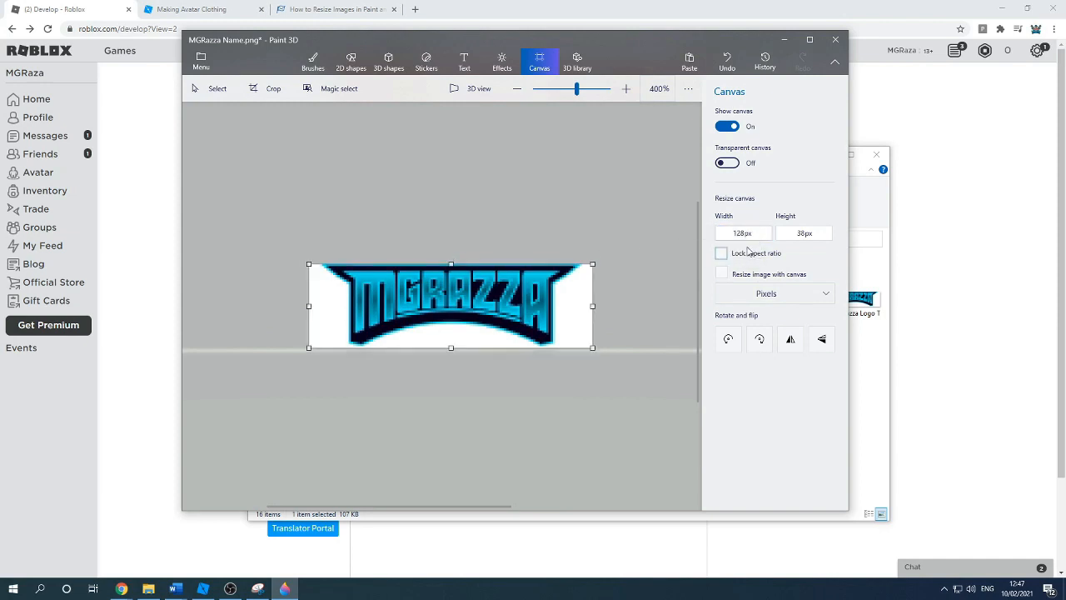
left_click(803, 234)
type("128")
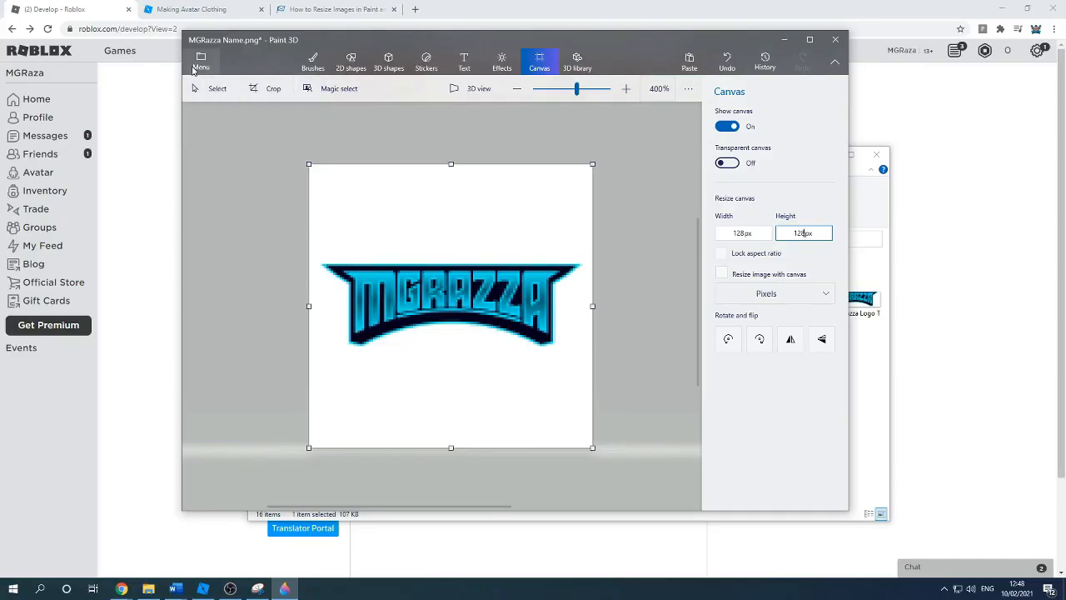
Save the resized logo as a new file via Menu > Save as
left_click(200, 63)
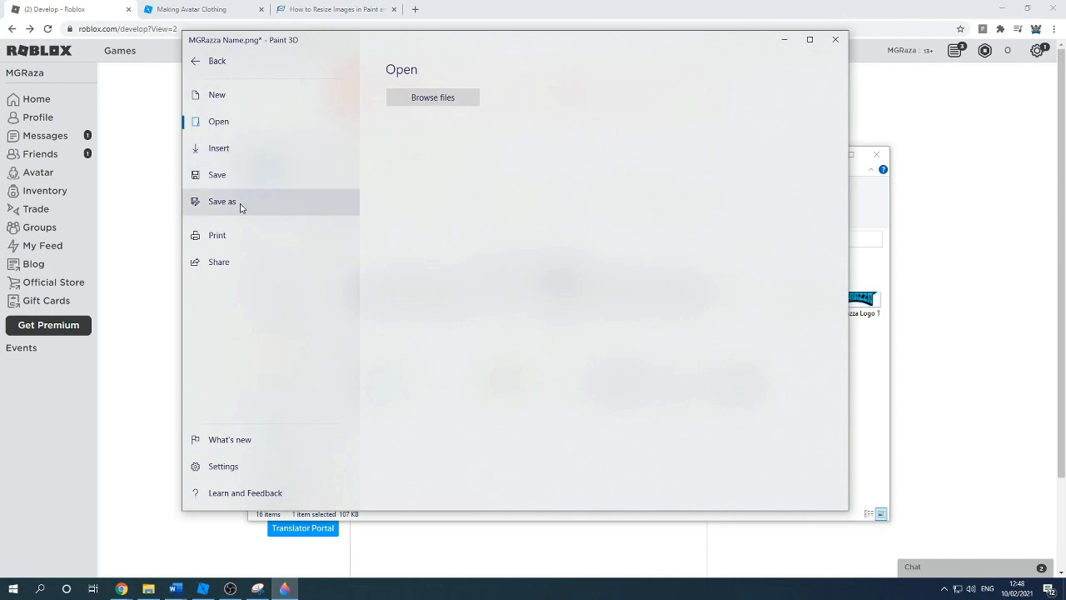
left_click(200, 60)
type("g")
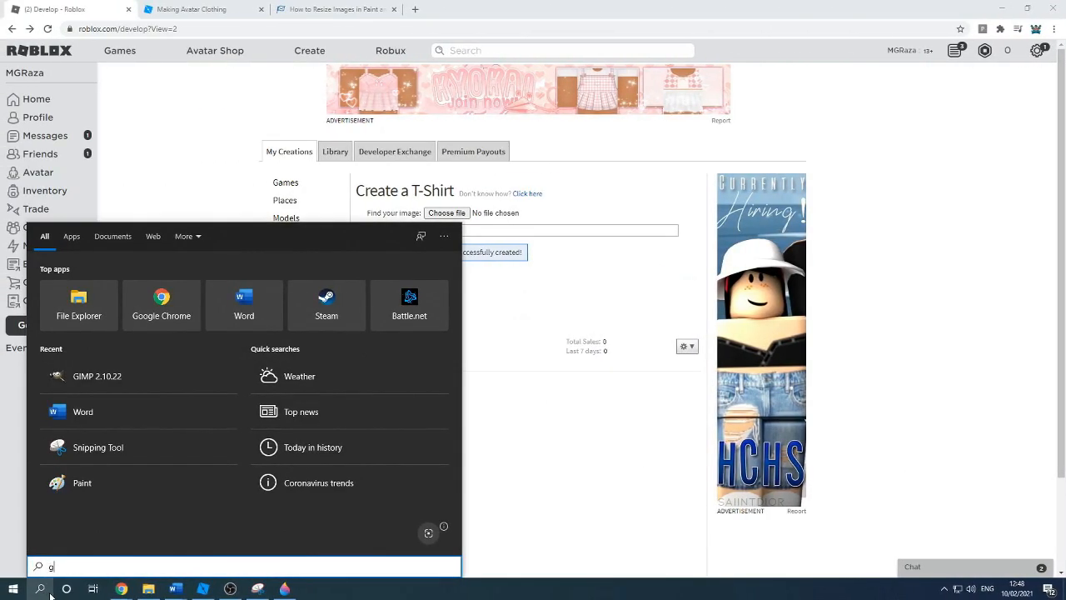
Launch GIMP from the Start menu and choose an image file to open
type("imp")
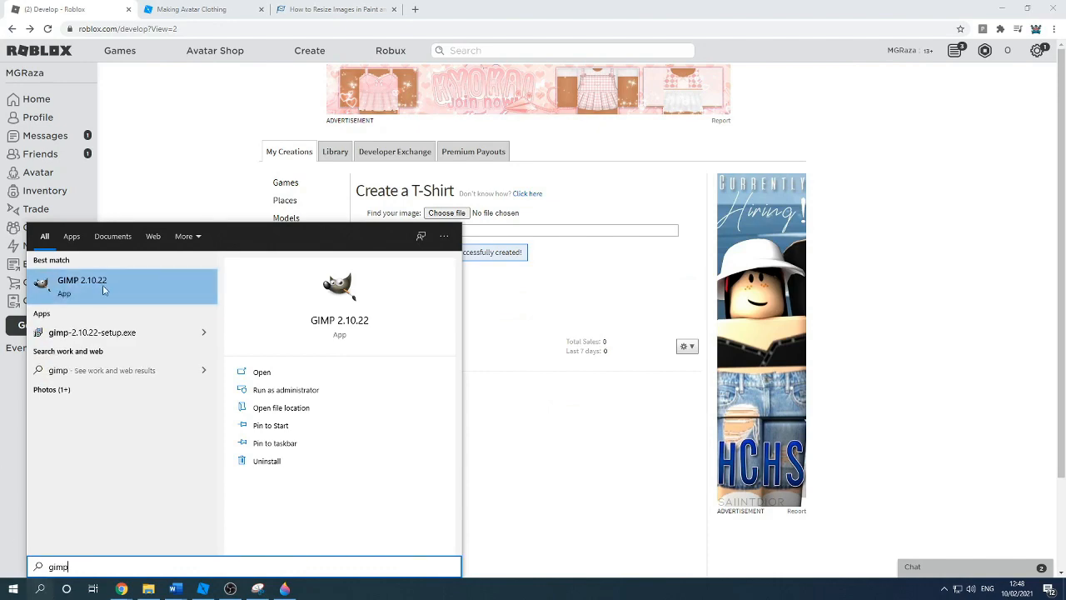
left_click(82, 286)
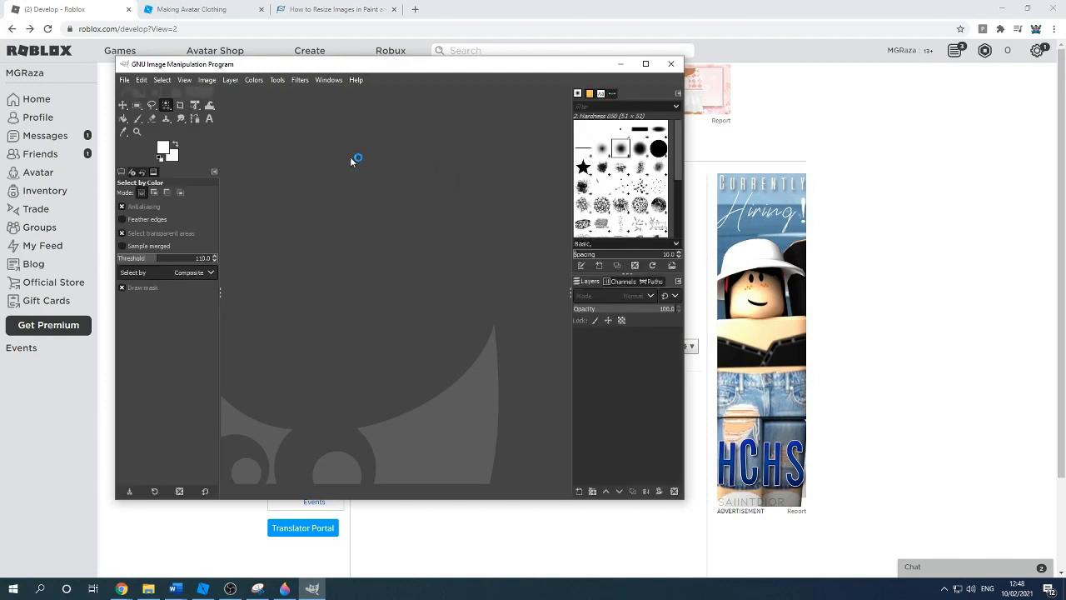
left_click(123, 79)
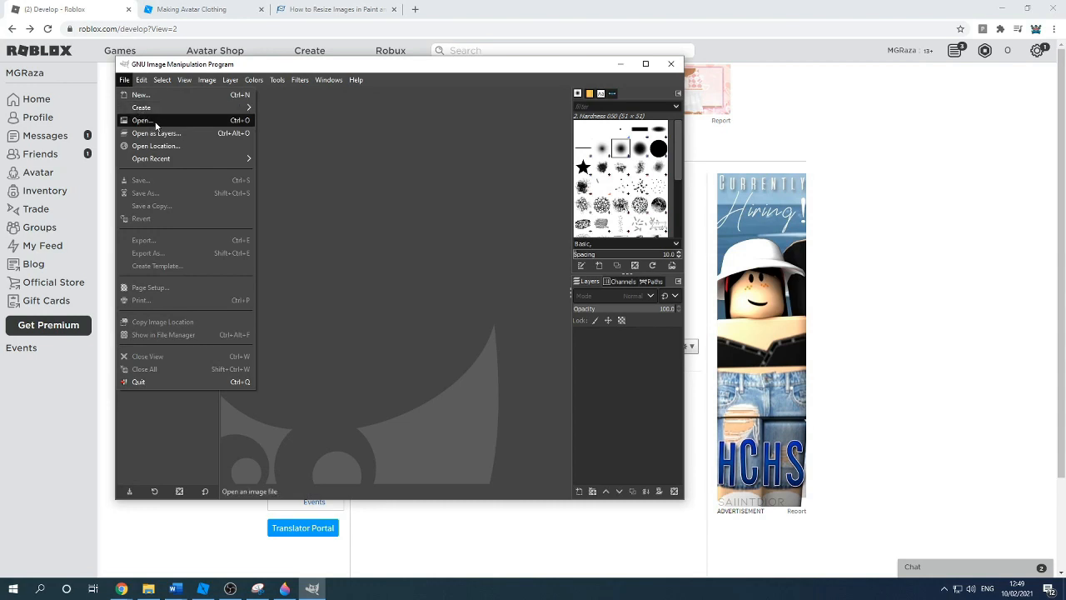
left_click(141, 120)
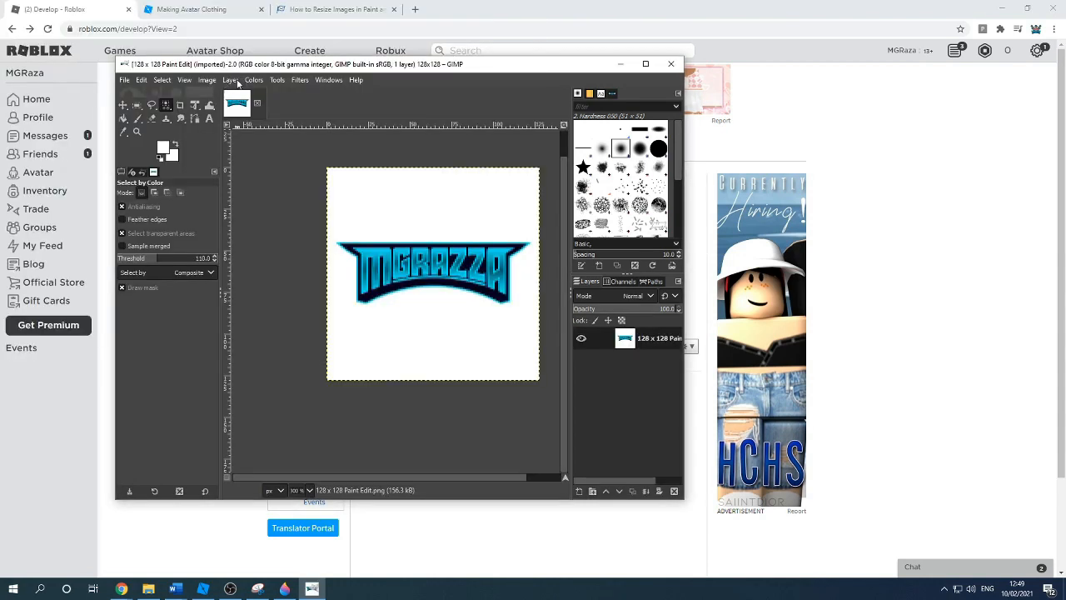
left_click(277, 80)
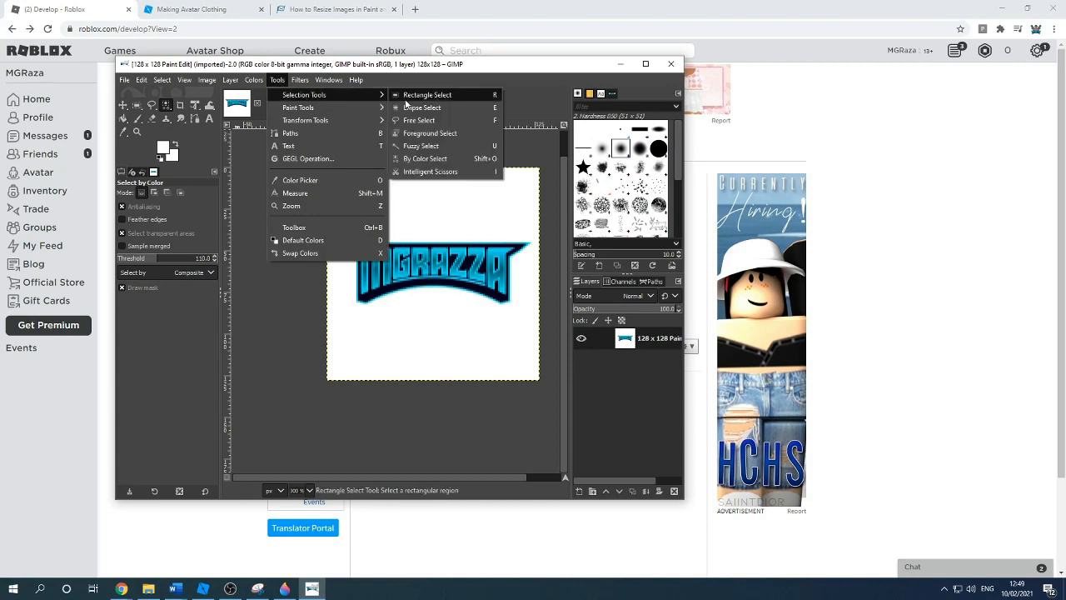
mouse_move(420, 147)
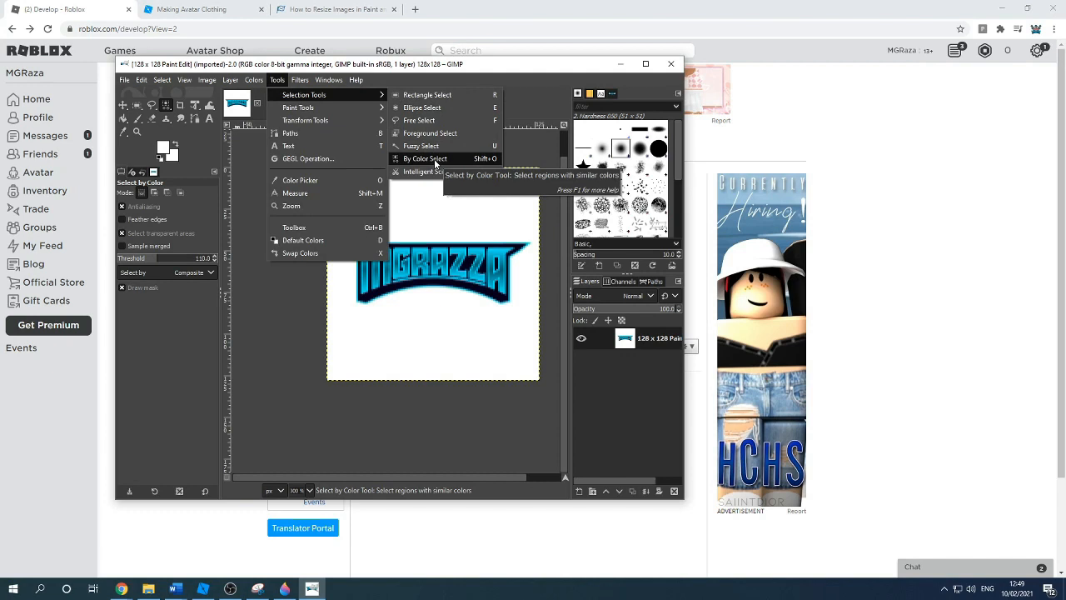
left_click(423, 158)
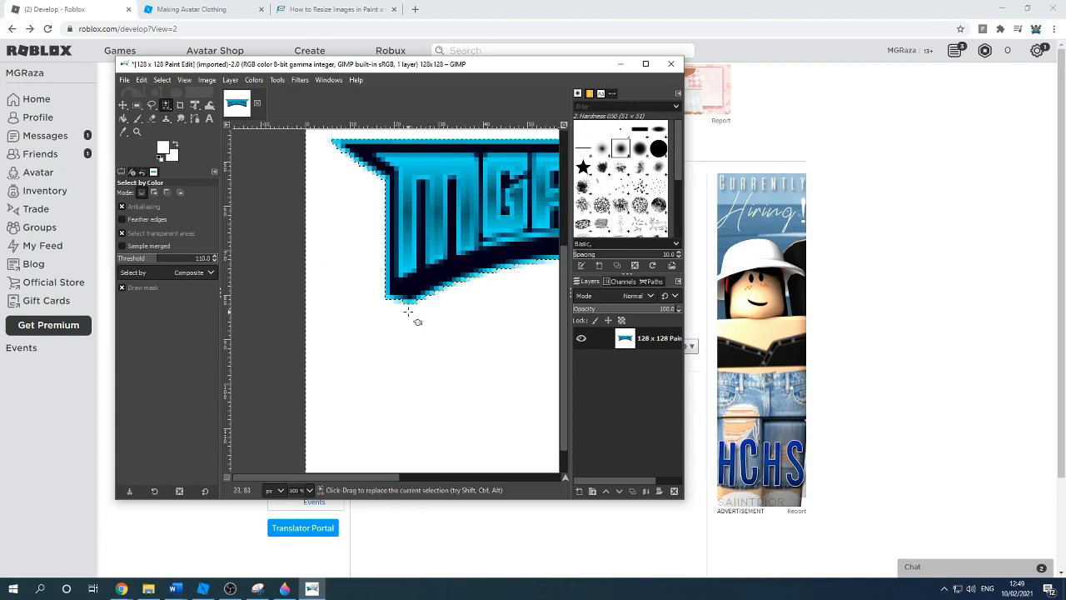
mouse_move(483, 337)
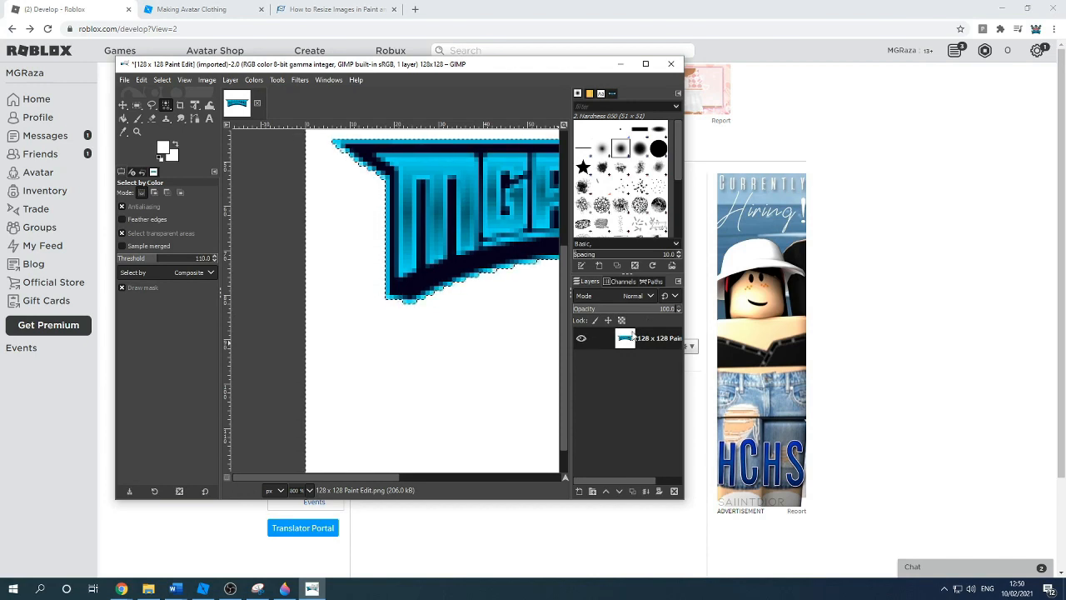
right_click(625, 337)
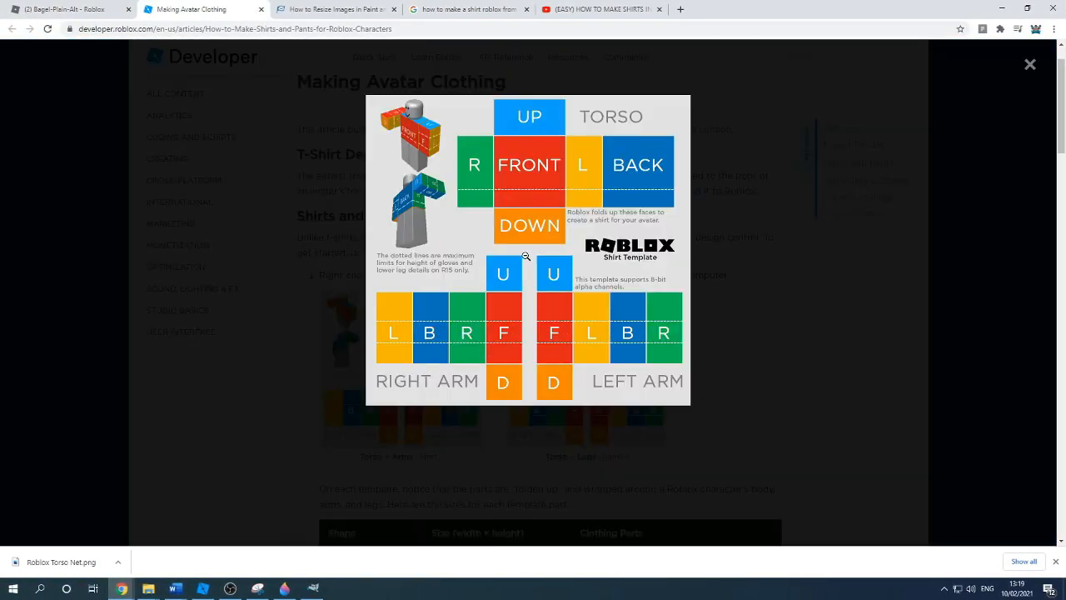
Switch back to GIMP's logo image and bring up the File menu
right_click(526, 257)
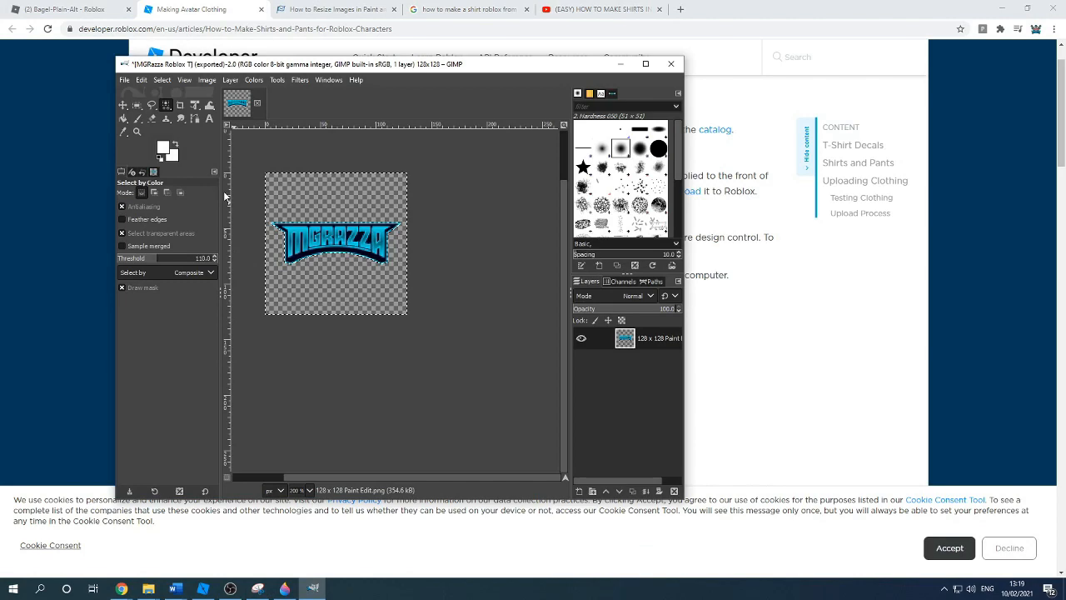
left_click(123, 80)
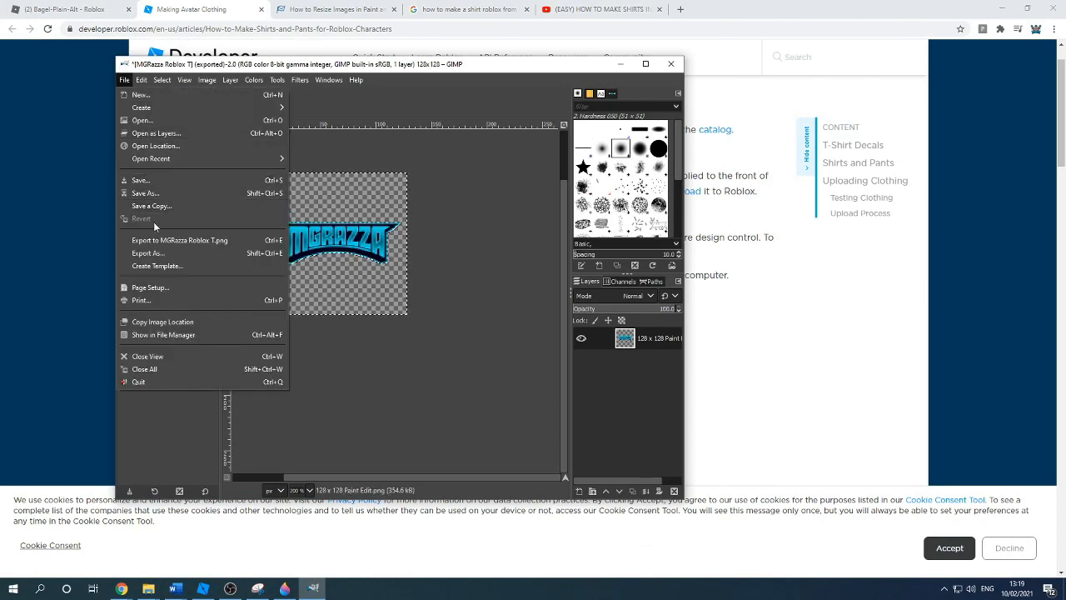
mouse_move(173, 215)
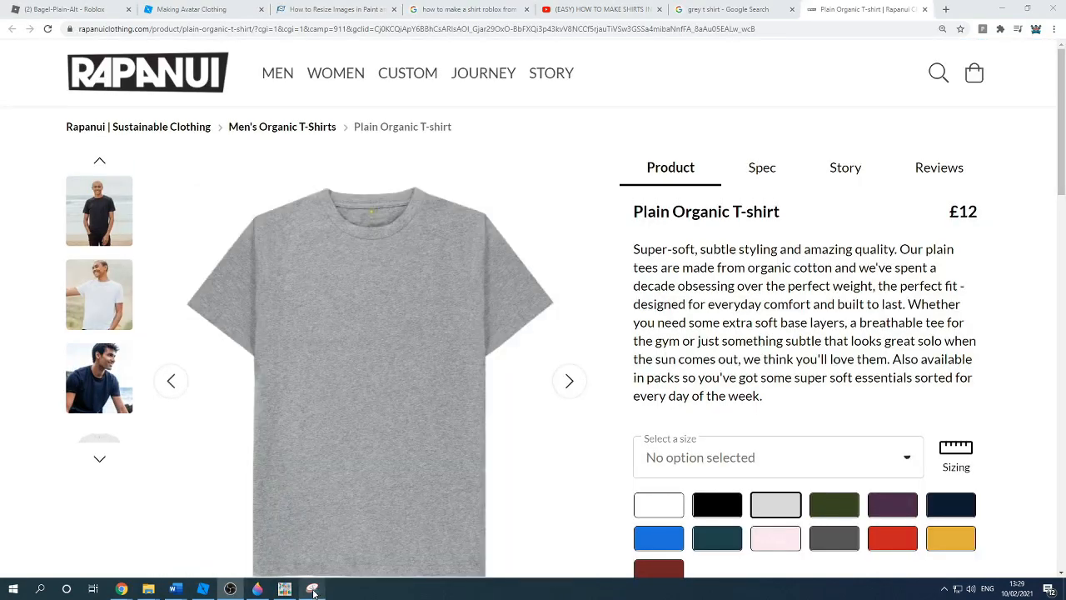
Capture a swatch of grey t-shirt fabric with a new Snipping Tool rectangle
left_click(312, 588)
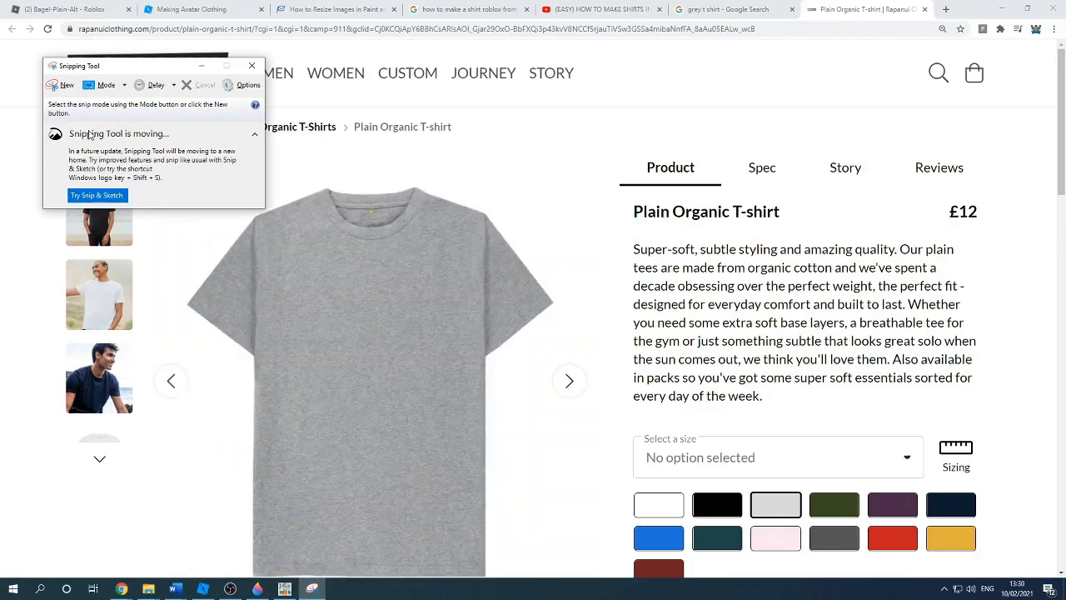
left_click(66, 84)
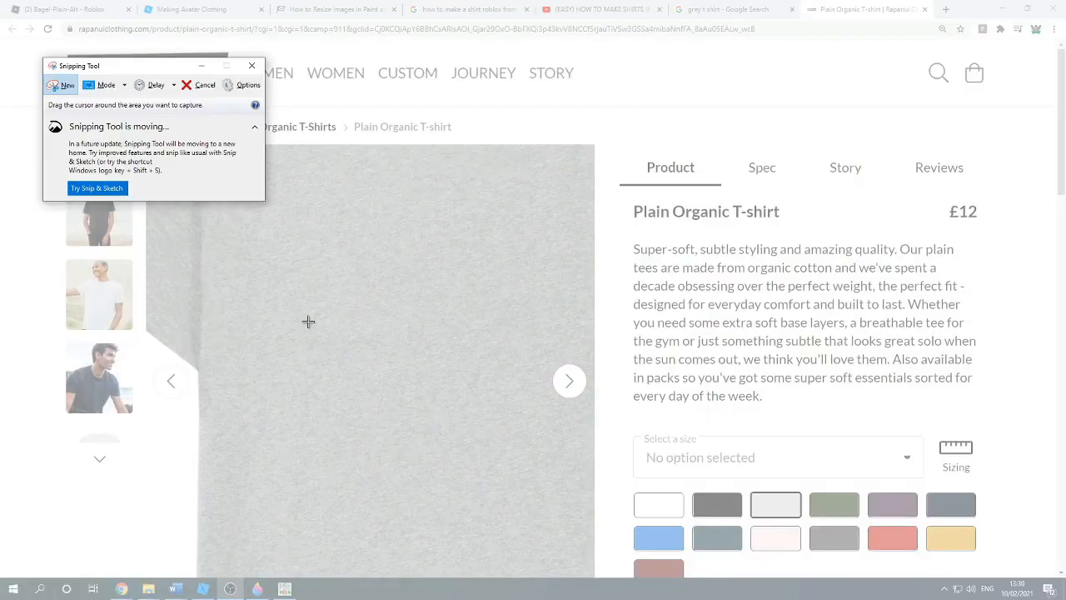
left_click_drag(233, 244, 580, 527)
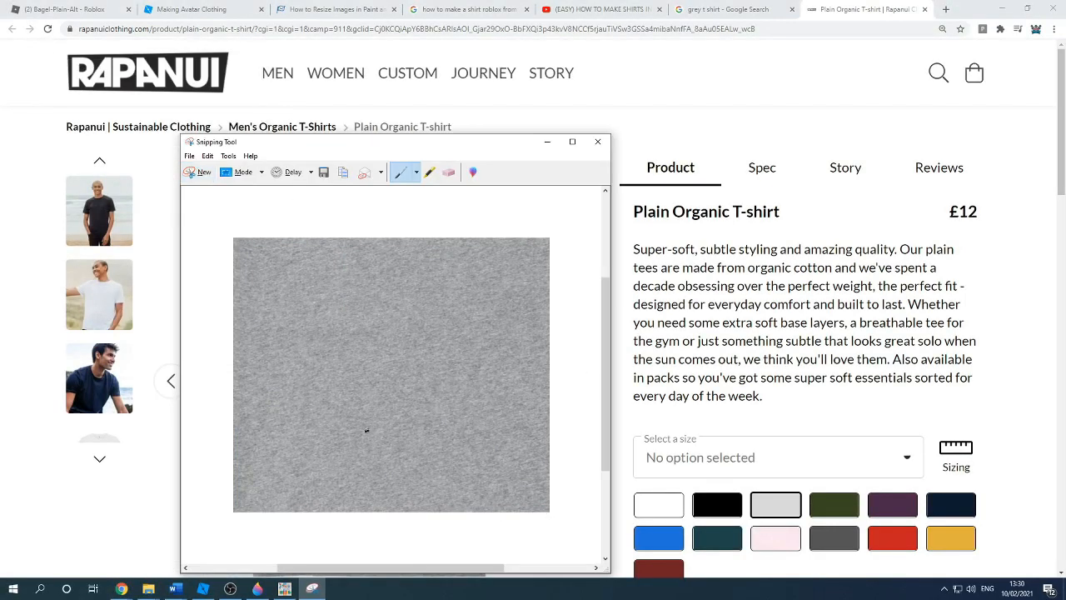
left_click(323, 172)
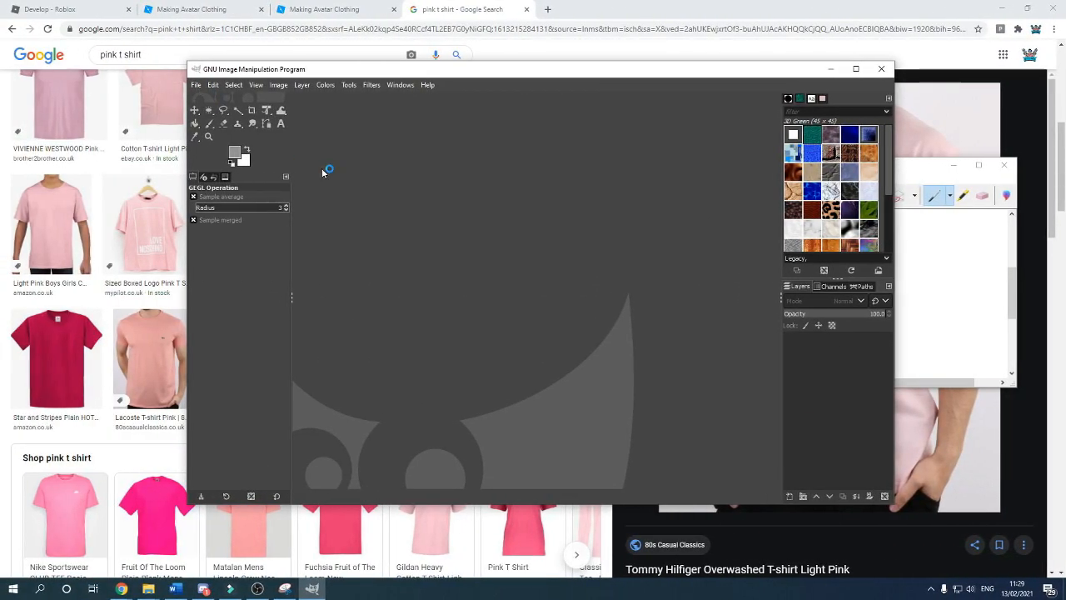
Load the pink fabric image pink t.PNG into GIMP
left_click(197, 83)
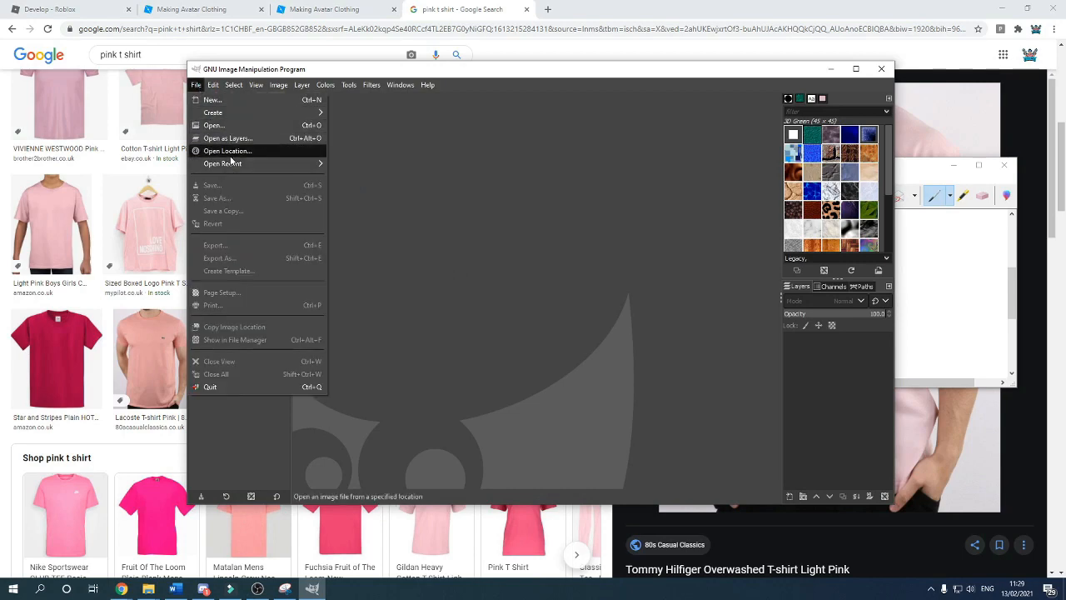
left_click(213, 125)
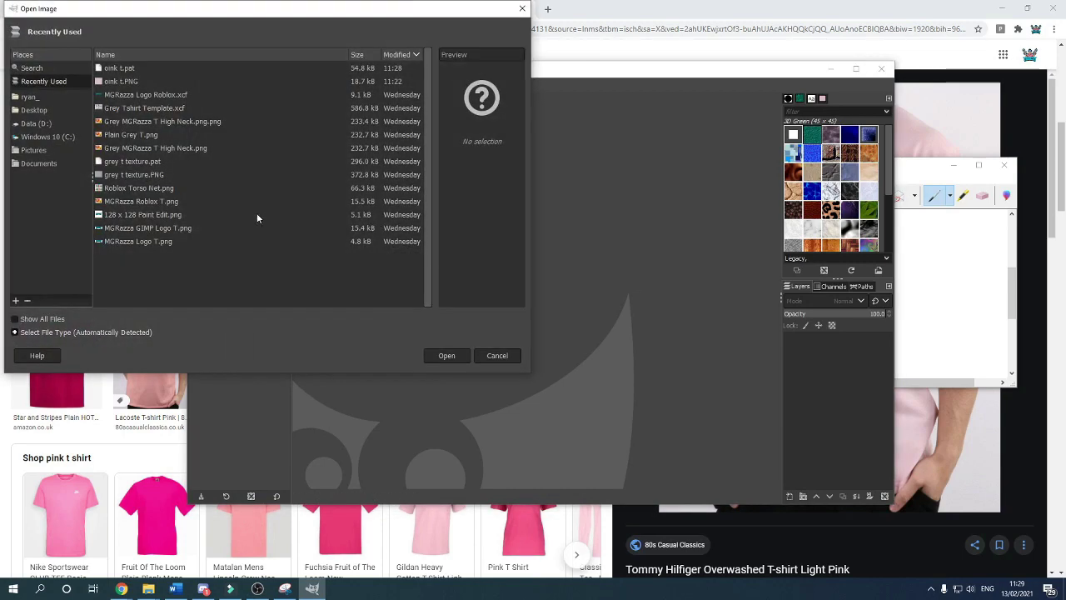
left_click(120, 80)
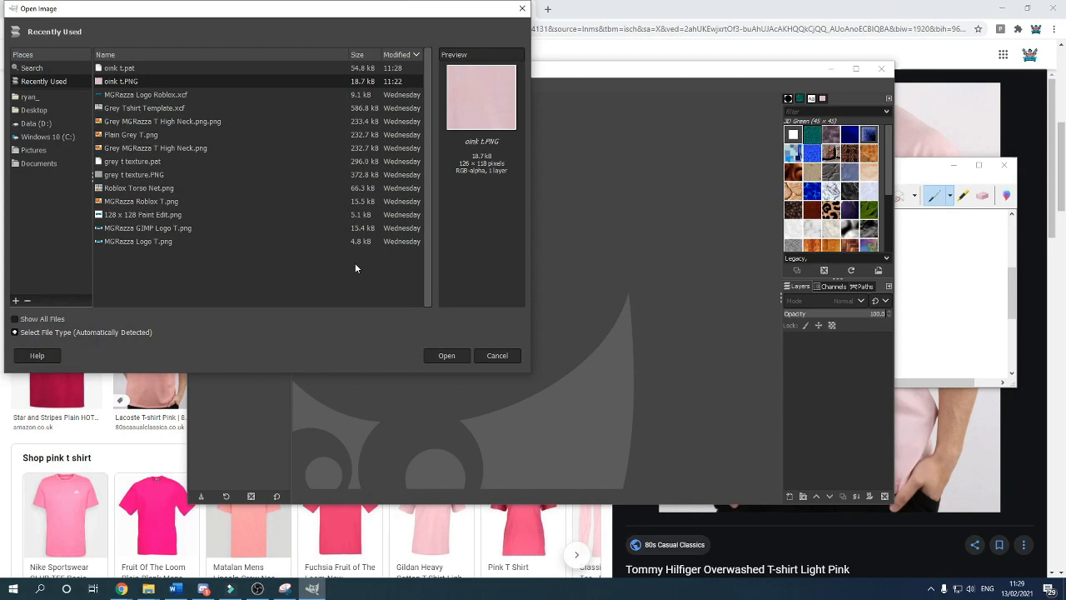
left_click(446, 355)
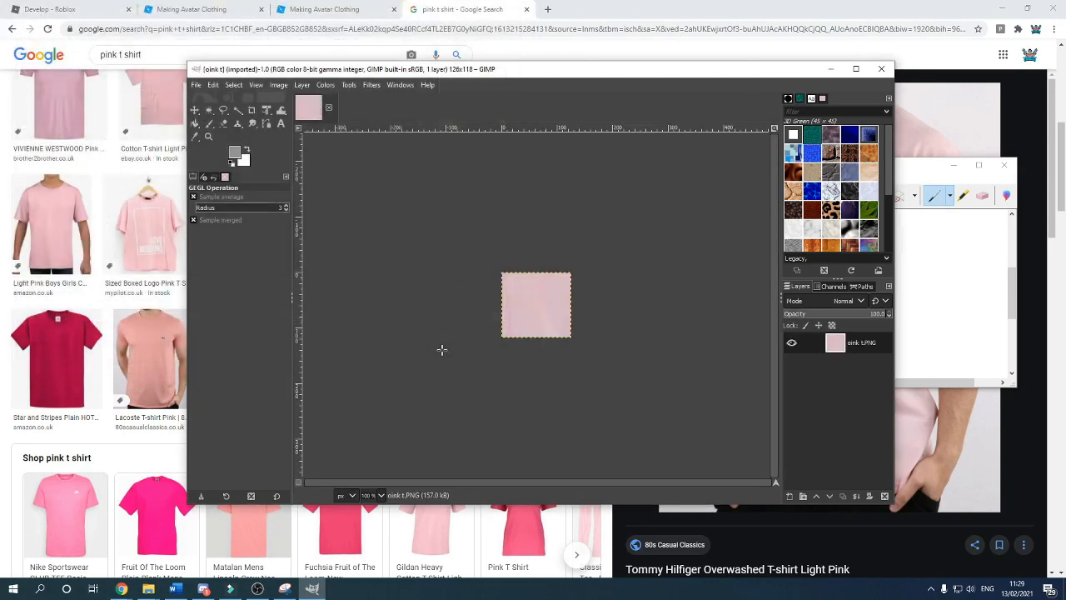
Export the image as the pattern file pink t.pat, replacing the existing file
left_click(195, 84)
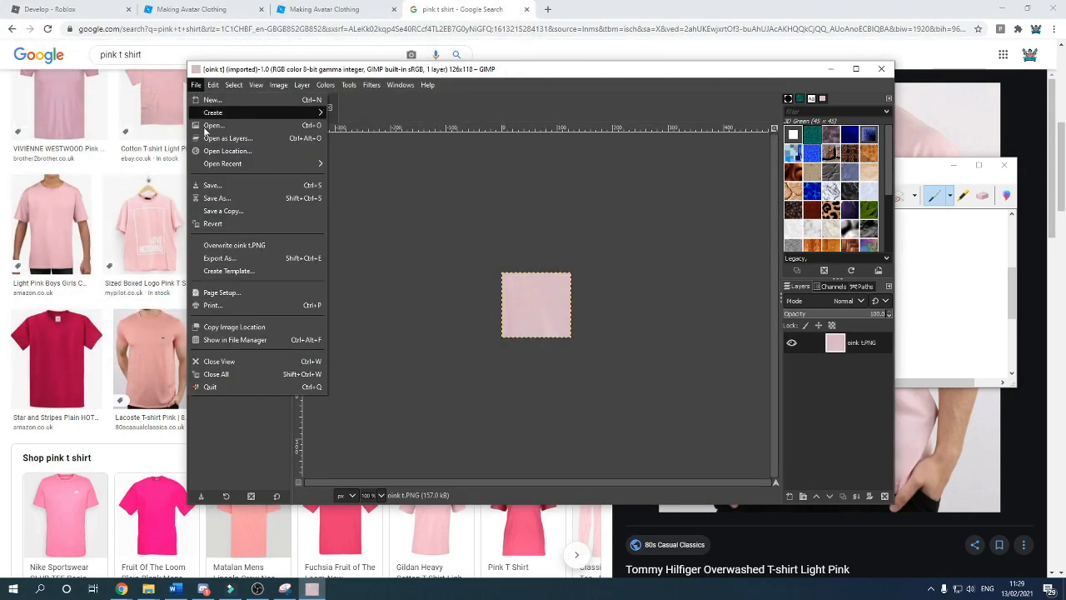
mouse_move(220, 257)
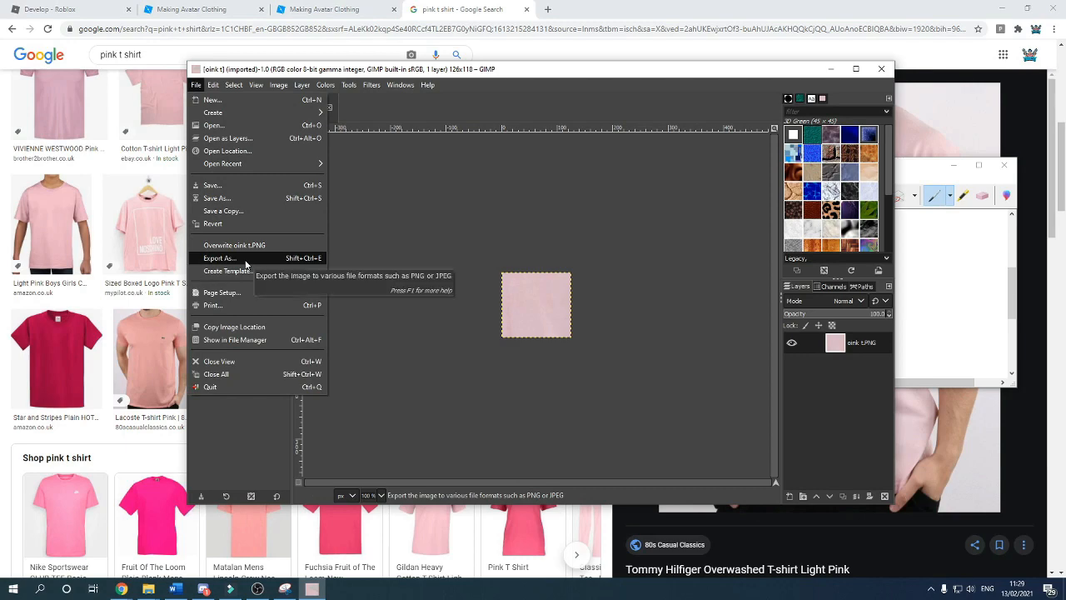
left_click(220, 256)
type("oink t.pat")
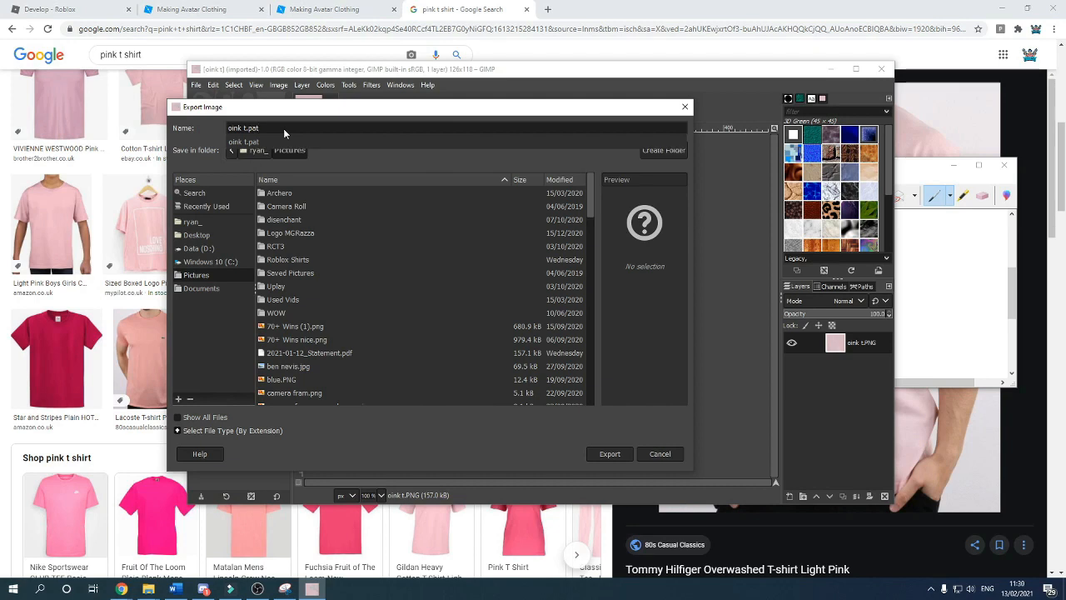
mouse_move(548, 432)
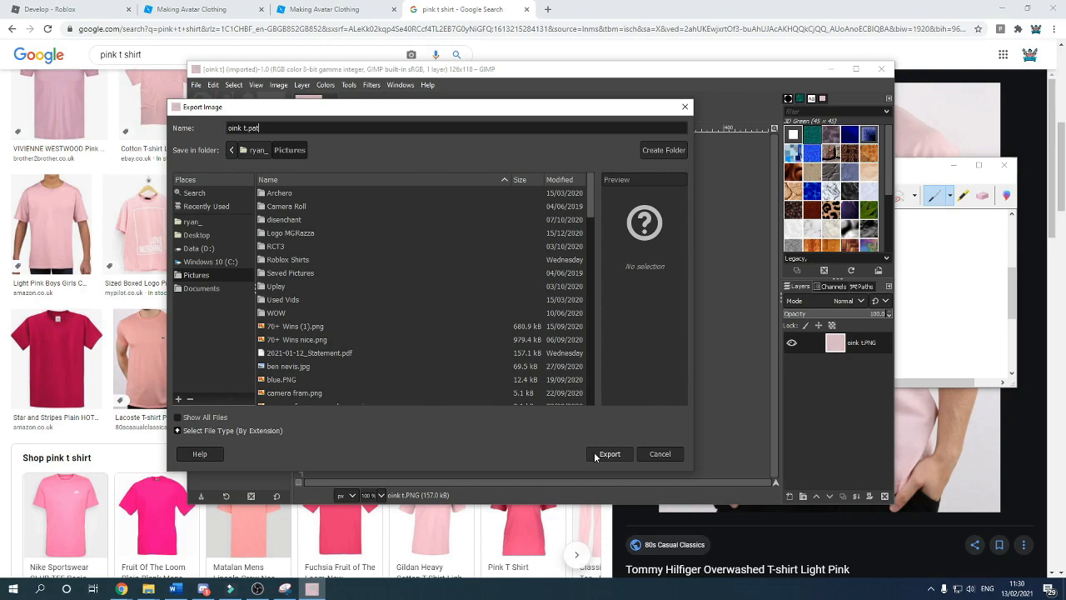
left_click(610, 453)
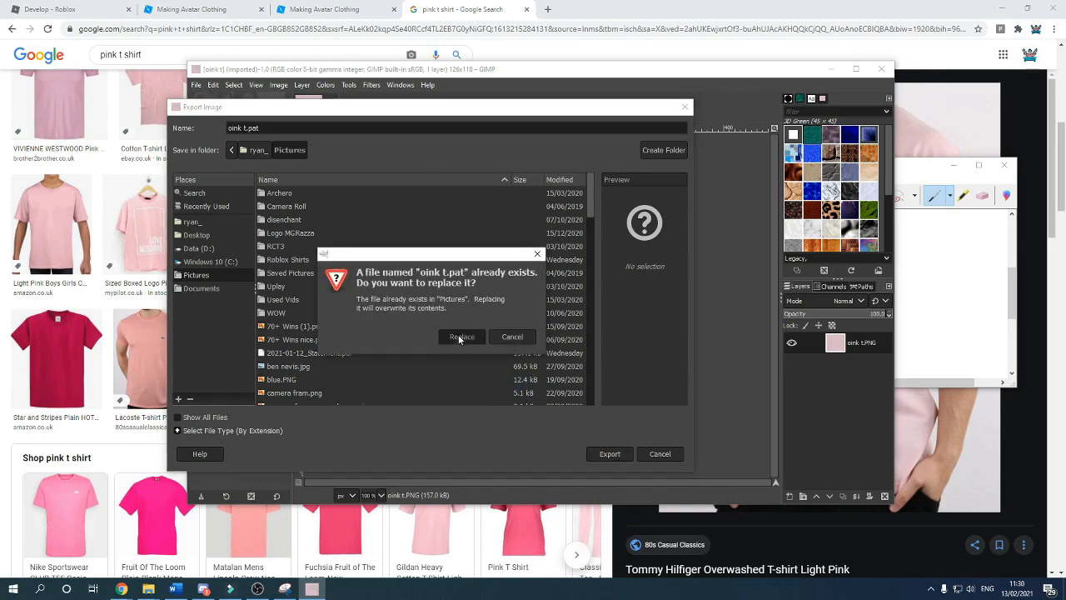
left_click(461, 336)
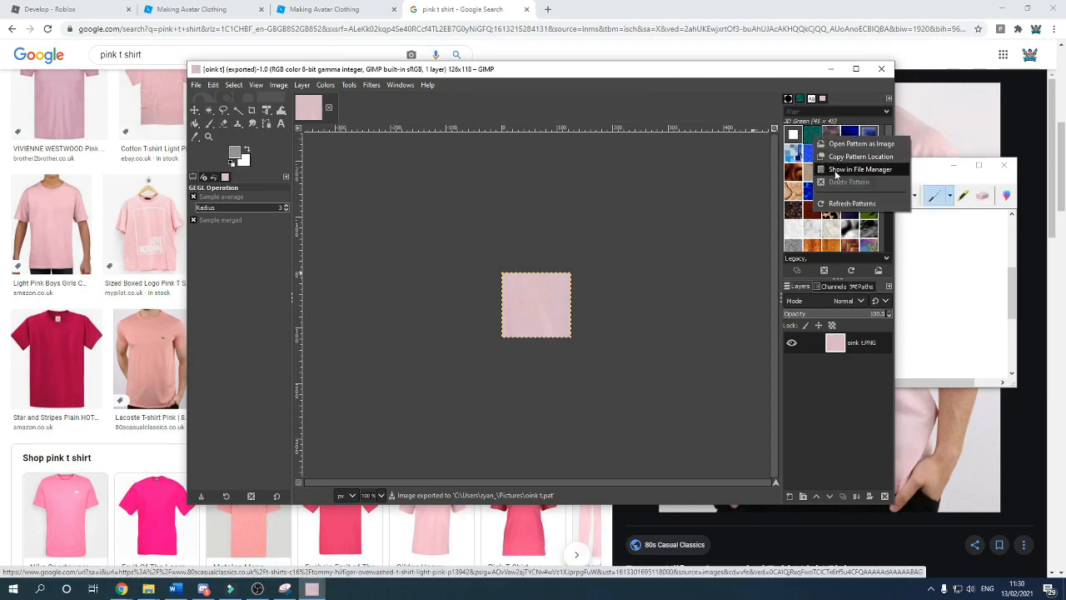
Show GIMP's patterns folder in File Explorer and locate pink t.pat in Pictures
left_click(859, 170)
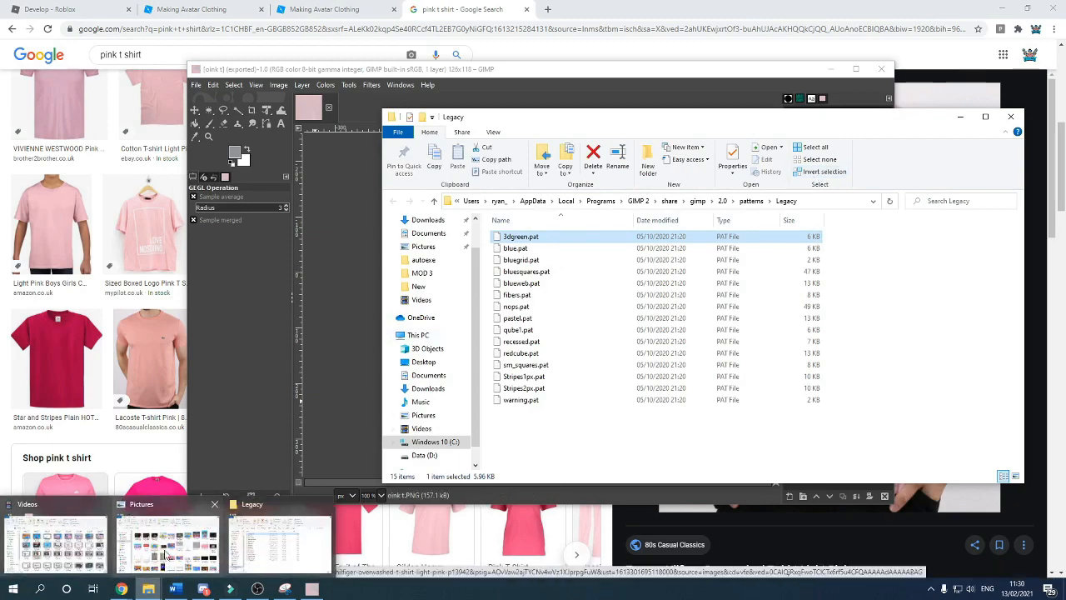
left_click(166, 541)
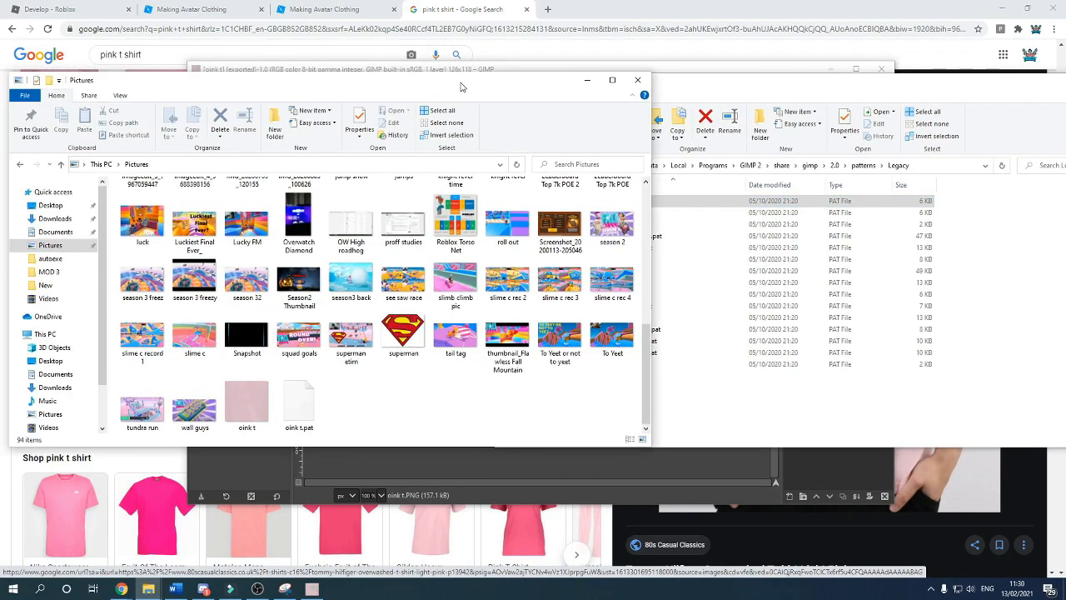
left_click(298, 402)
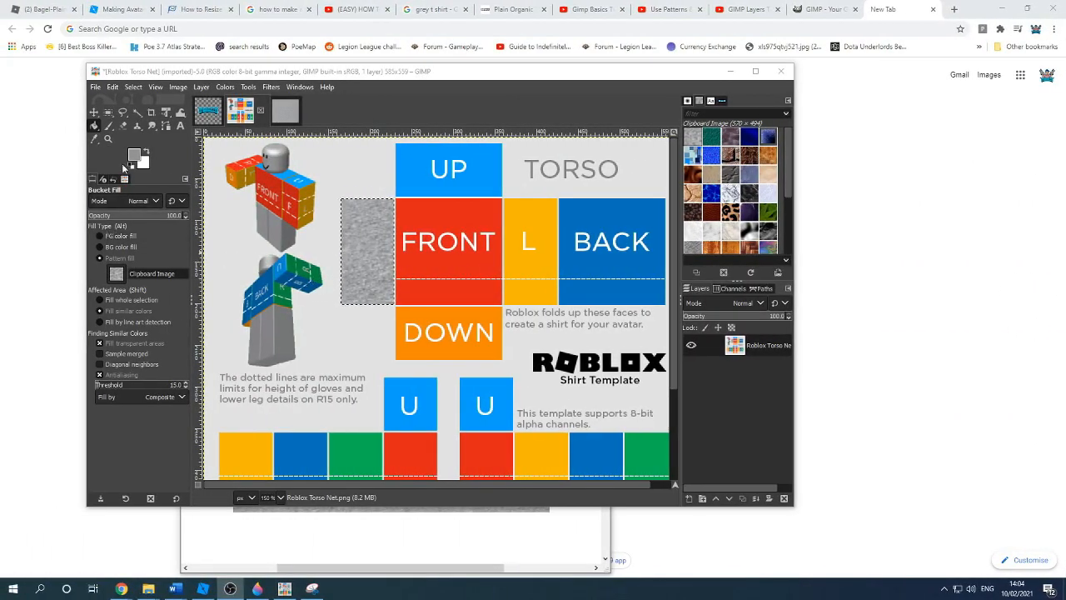
mouse_move(109, 113)
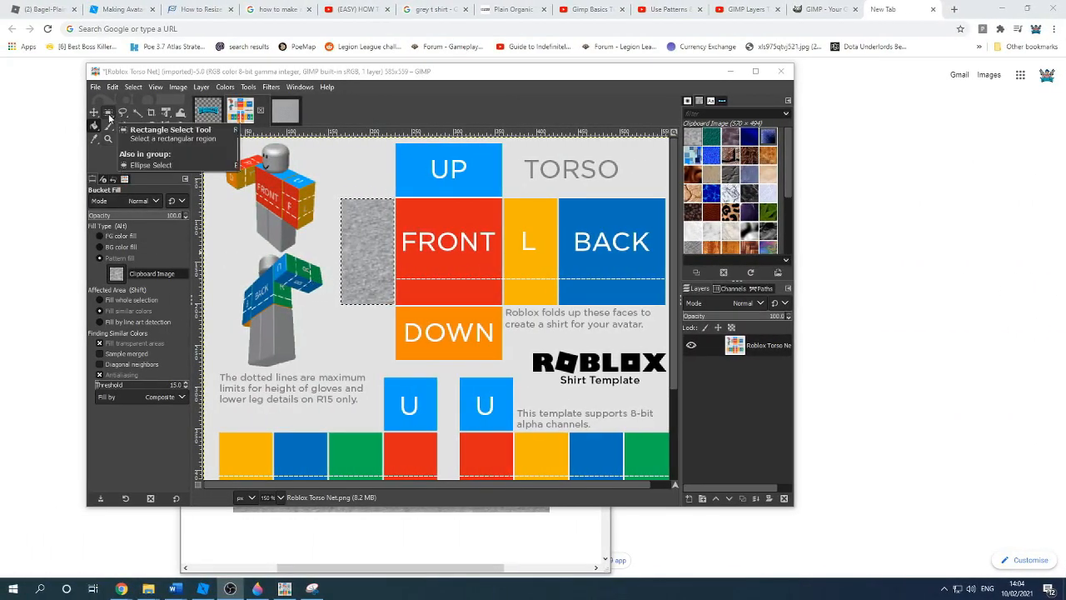
Select the template's FRONT face with the Rectangle Select tool for clearing
left_click(107, 113)
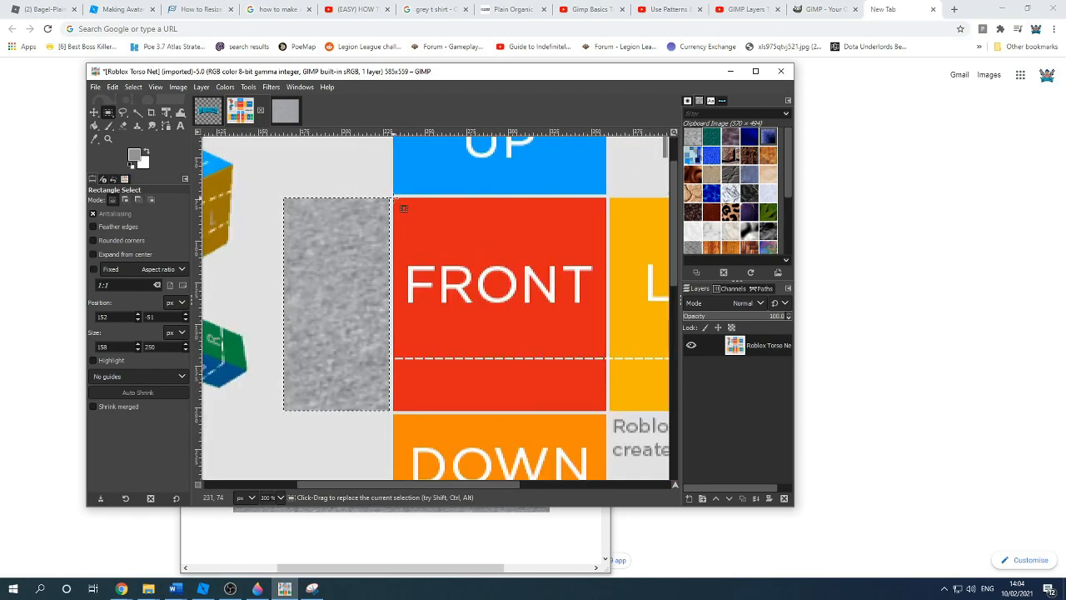
left_click_drag(403, 208, 606, 414)
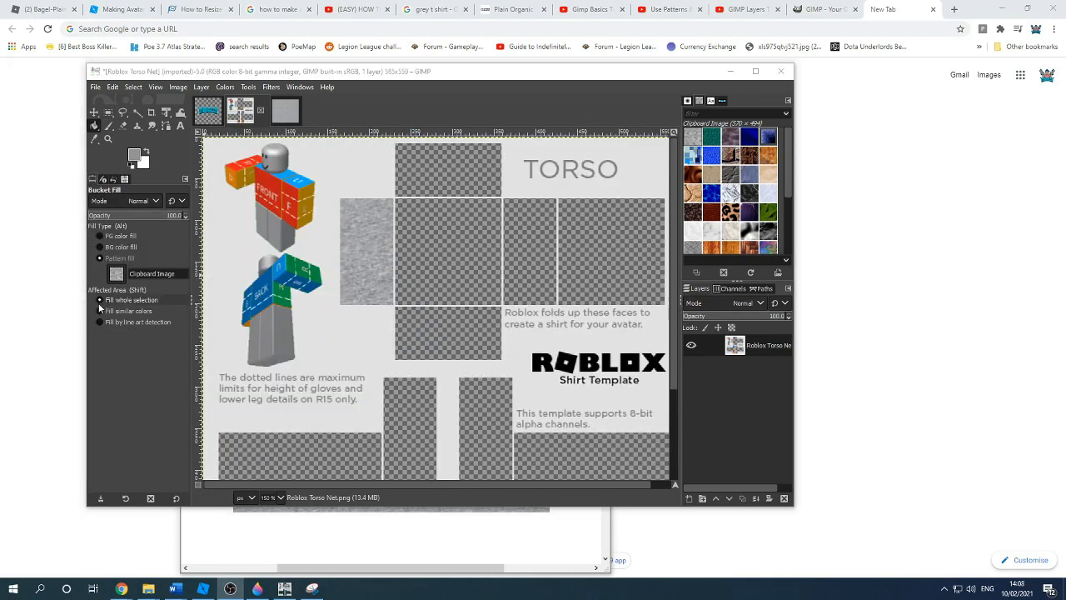
left_click(100, 321)
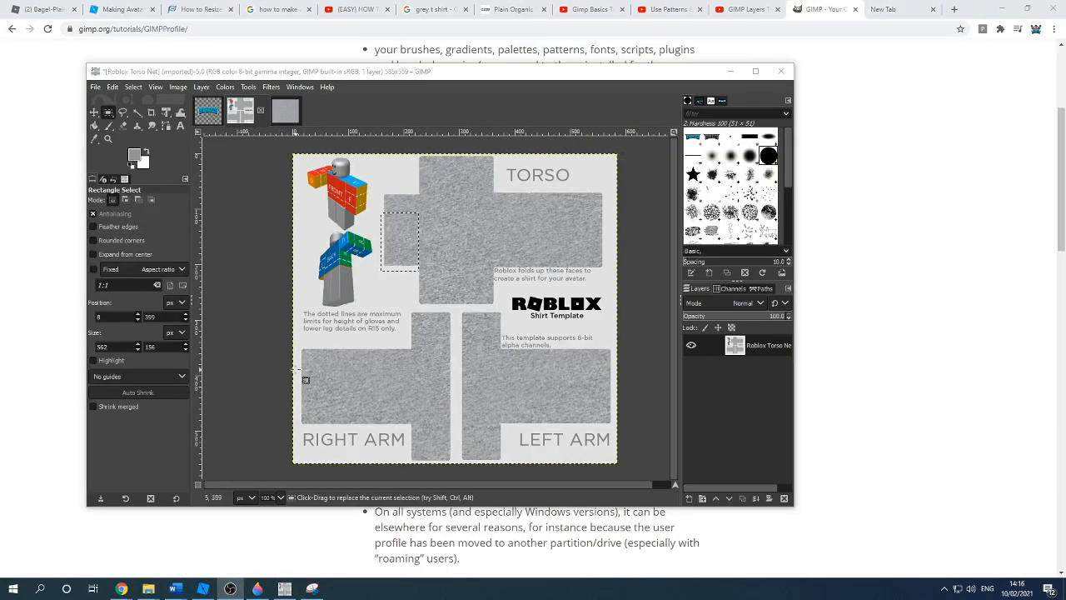
mouse_move(307, 383)
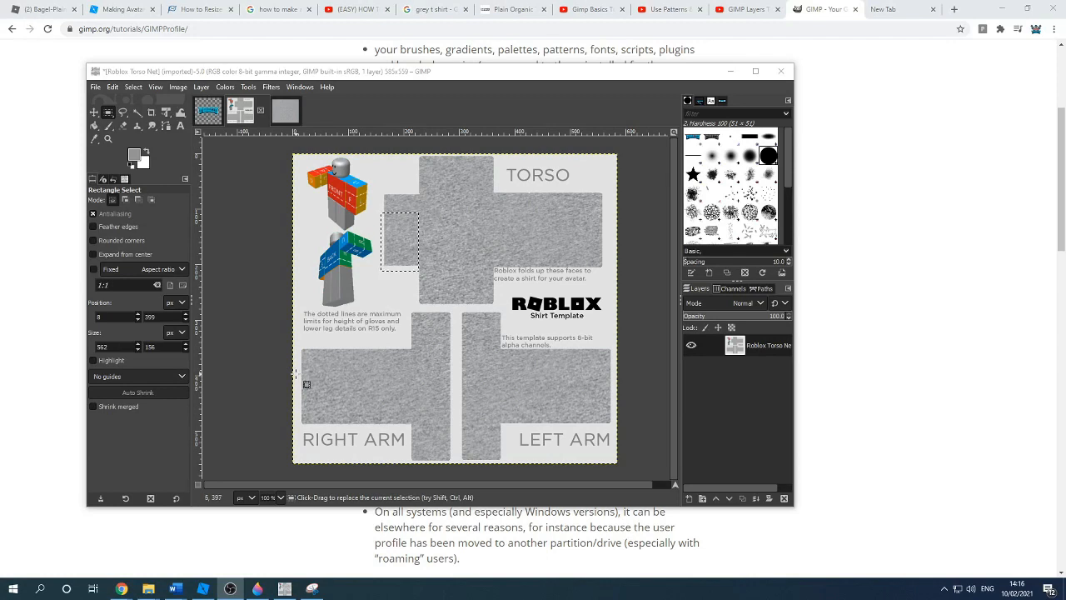
Mark the neckline area on the grey torso for a colour adjustment
left_click_drag(307, 383, 623, 469)
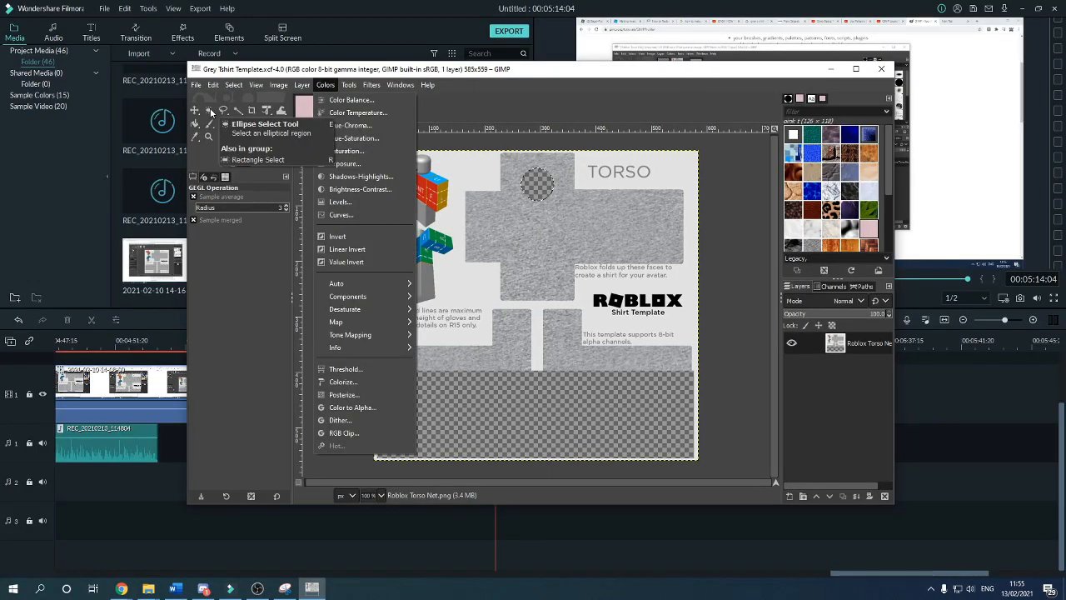
Lower the selected area's lightness to -66.5 in Hue-Saturation and apply it
left_click(349, 84)
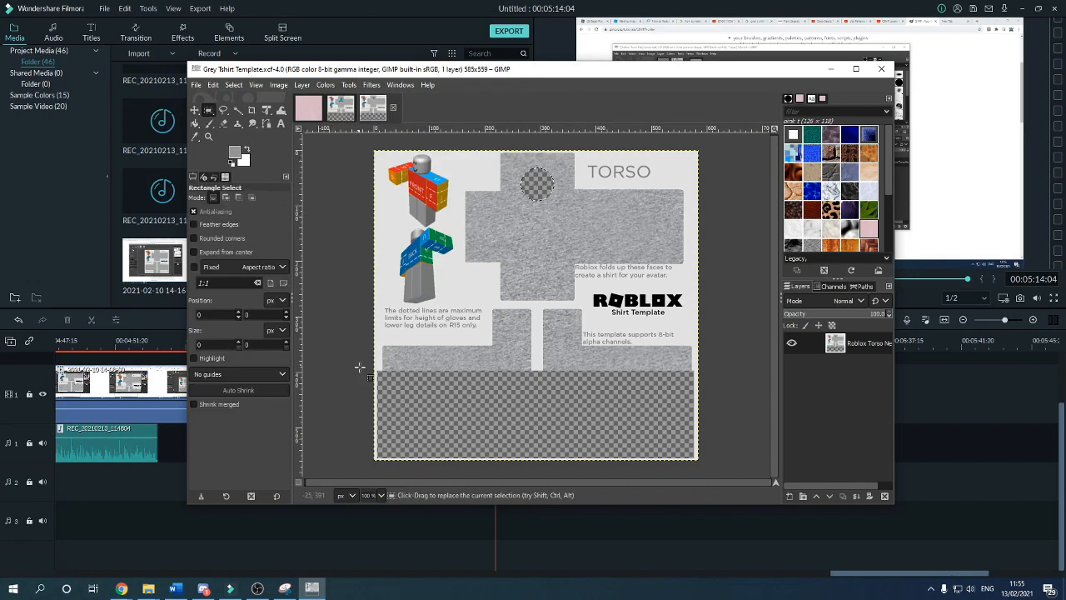
left_click_drag(380, 370, 546, 386)
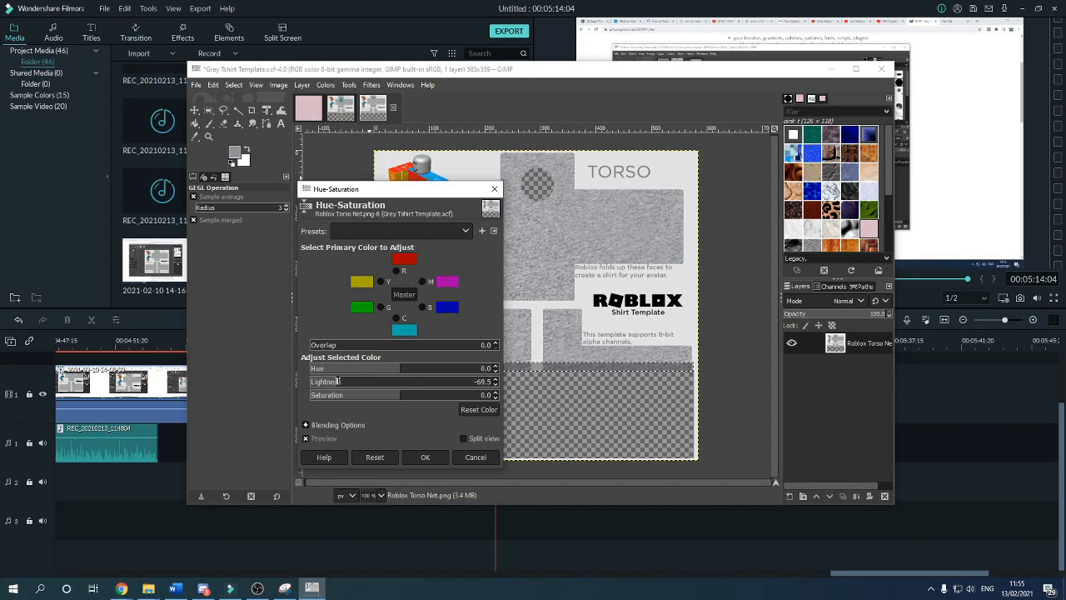
mouse_move(373, 385)
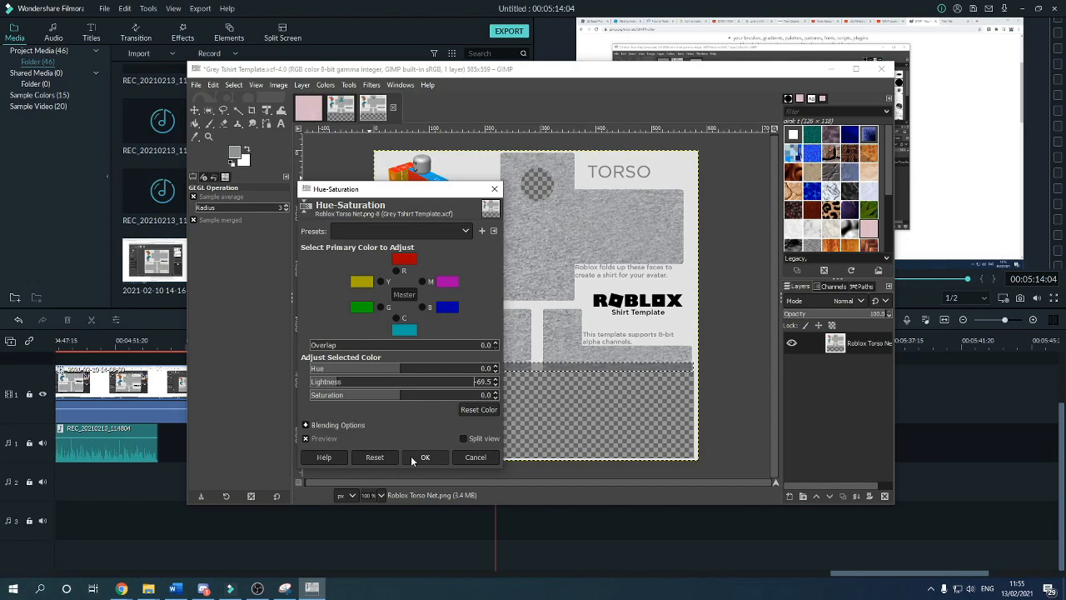
left_click(427, 456)
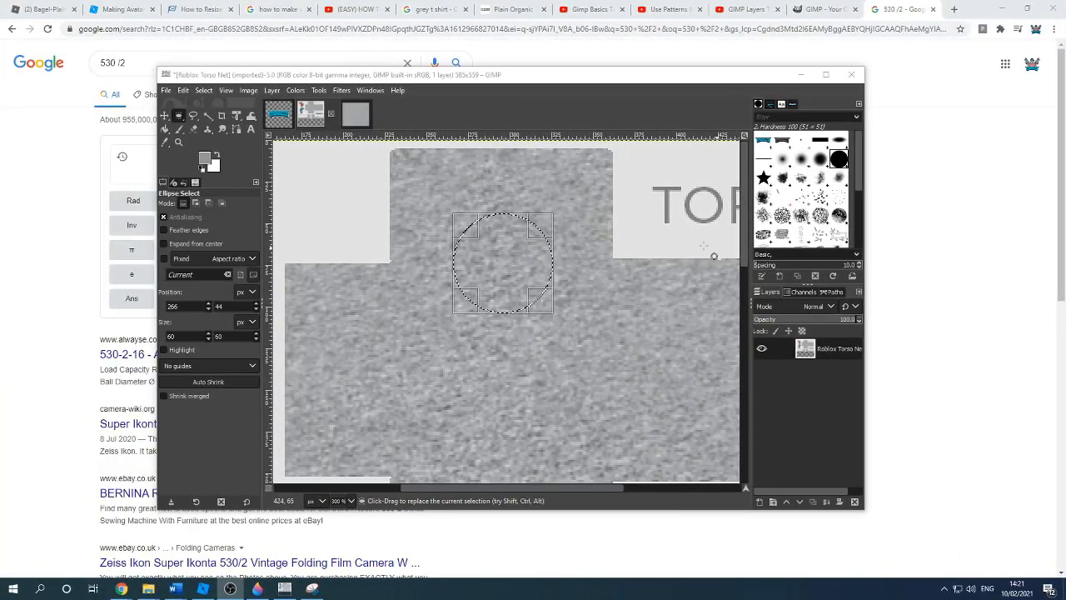
mouse_move(505, 273)
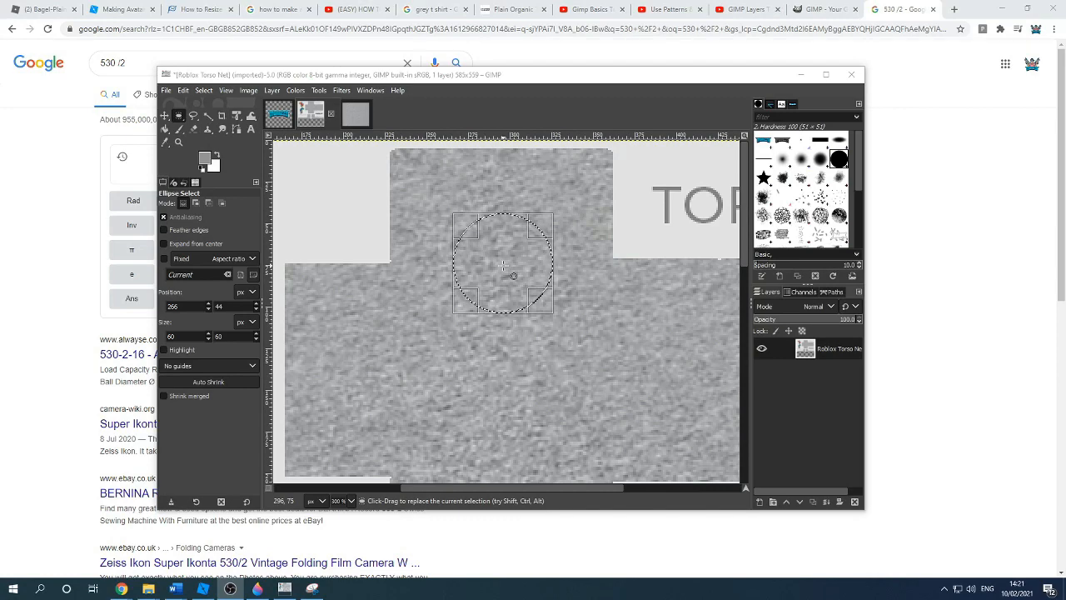
Repeat the darkening on the neckline circle, then return to the MGRAZZA logo image
key("Delete")
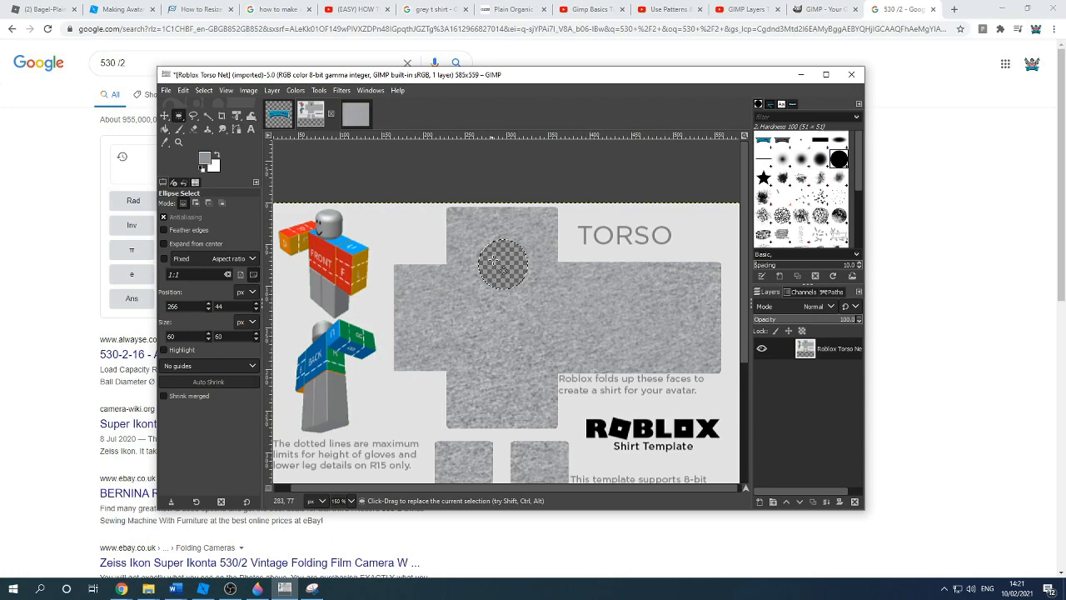
left_click(280, 114)
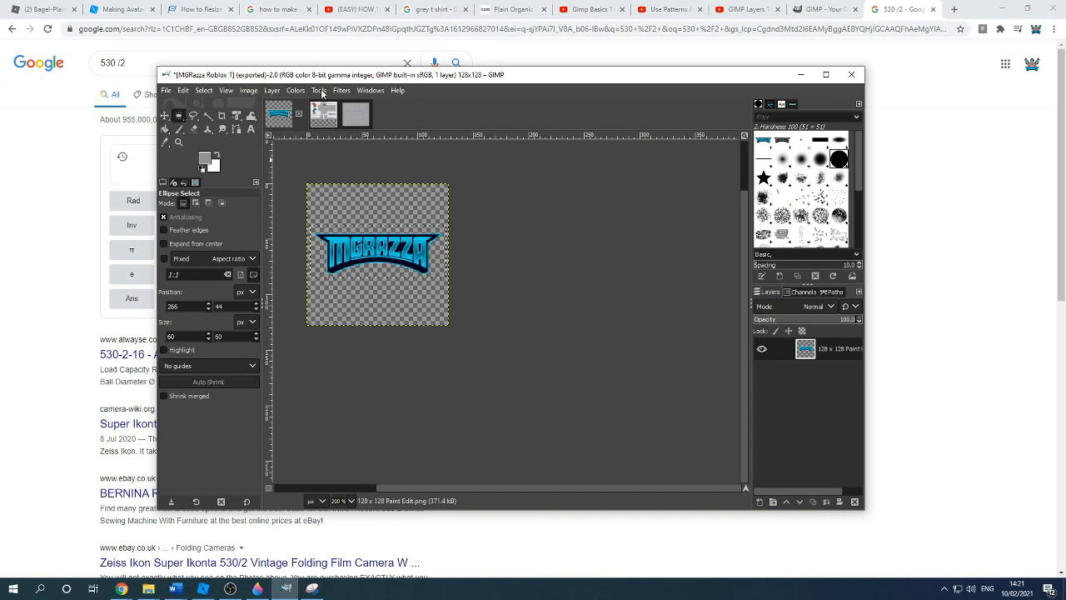
Copy the logo with Rectangle Select, paste it onto the torso centre and anchor it
left_click(320, 90)
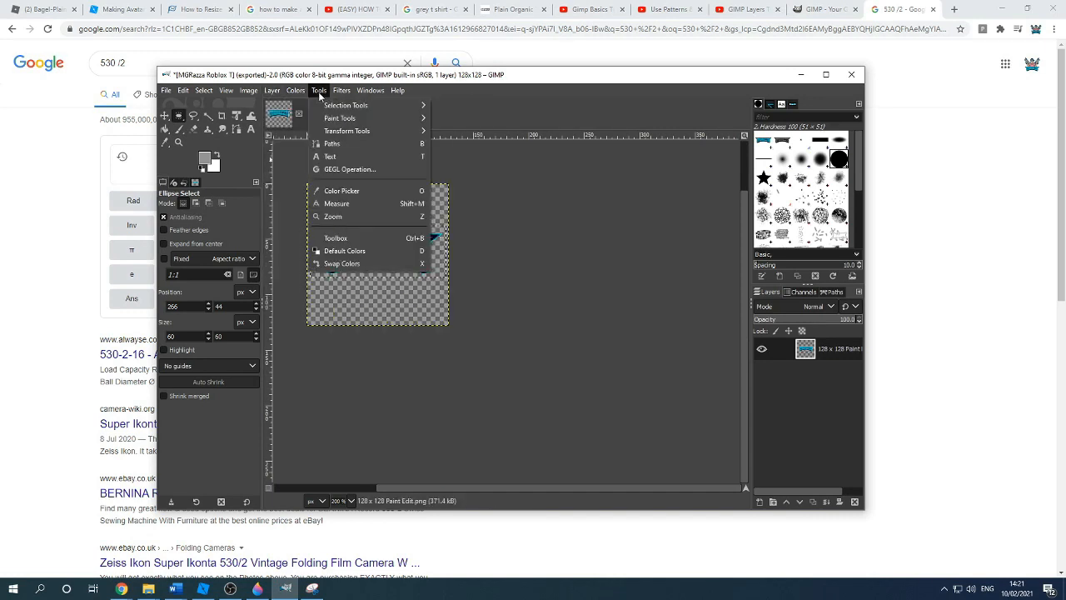
mouse_move(346, 105)
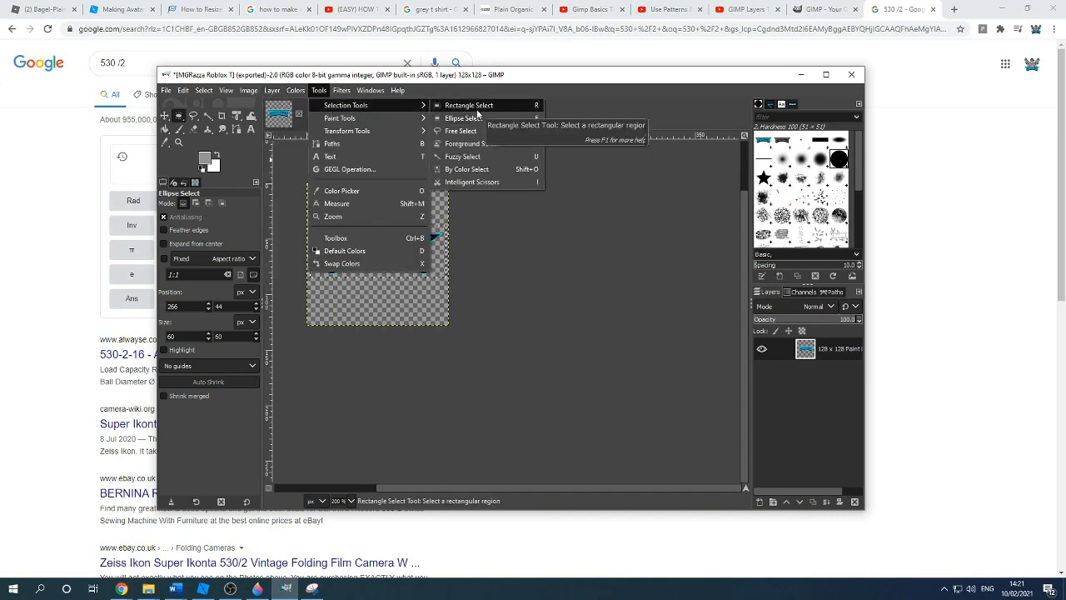
left_click(468, 105)
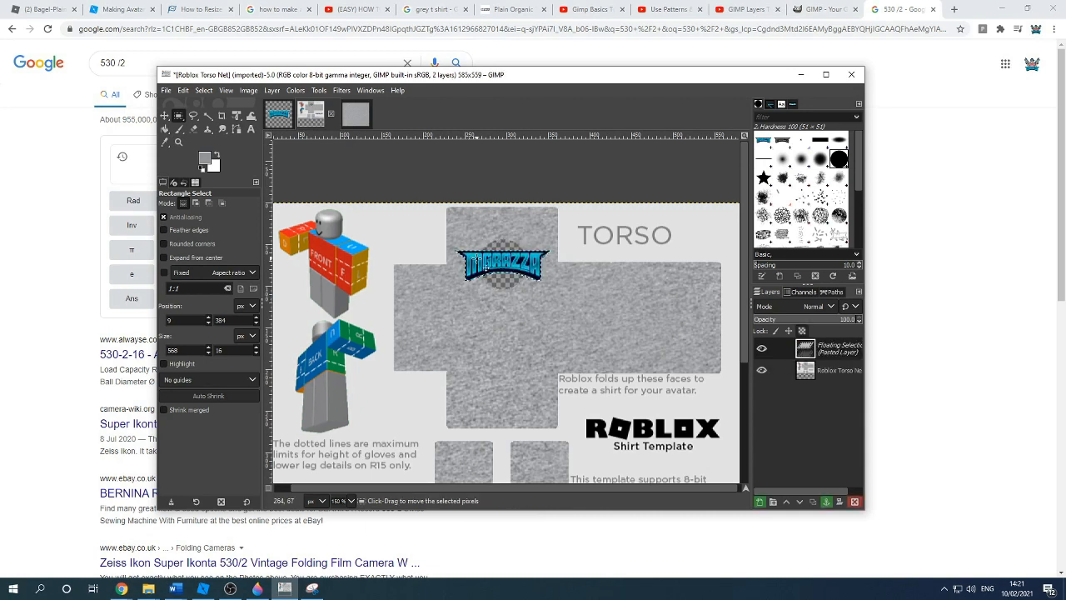
left_click_drag(504, 263, 503, 309)
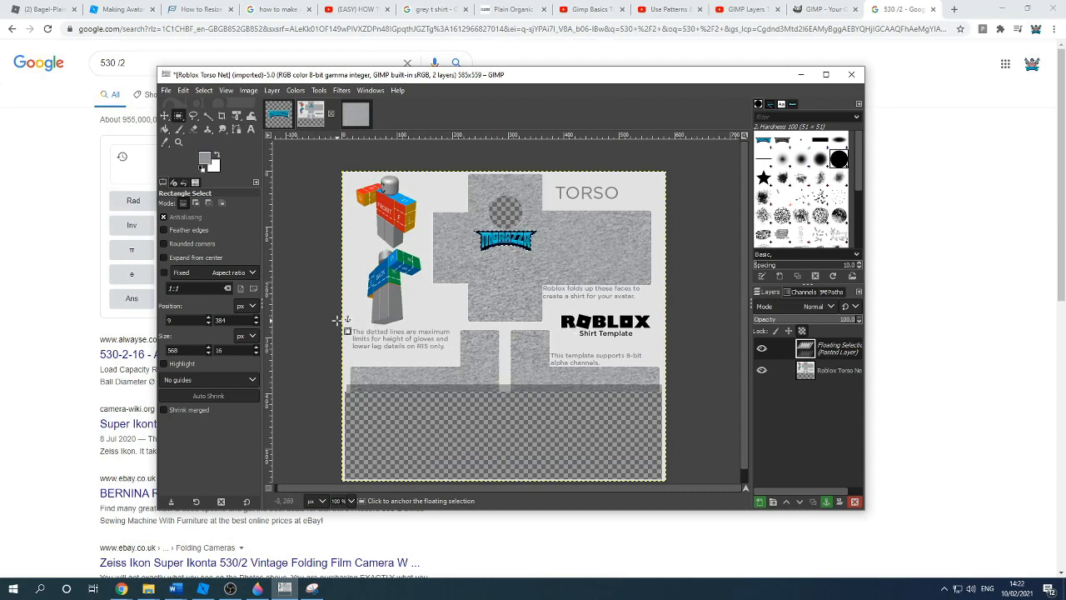
left_click(197, 85)
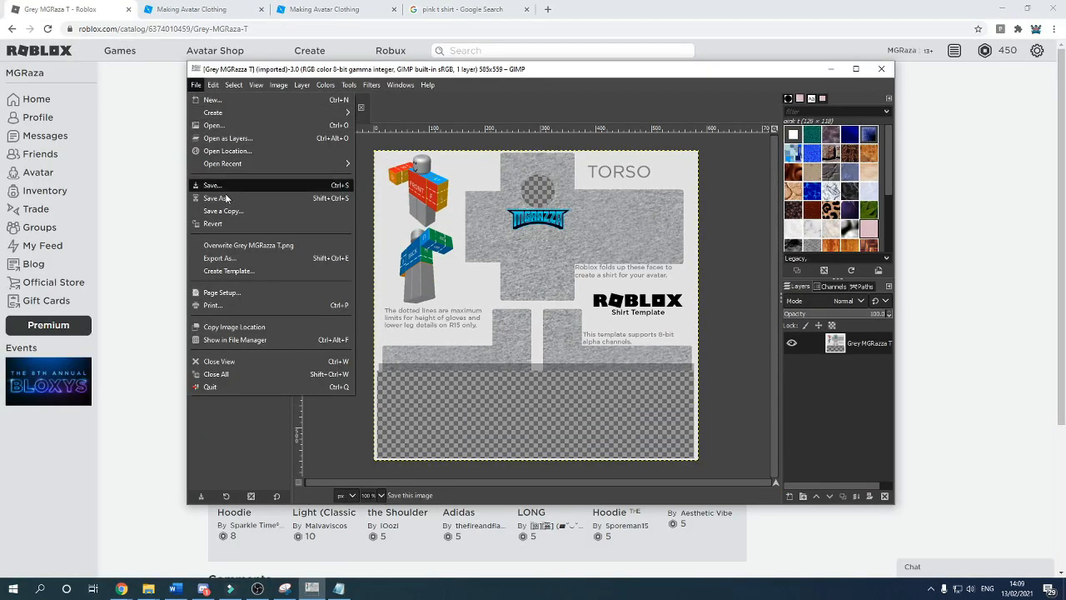
Overwrite Grey MGRaza T.png with the finished shirt template
left_click(220, 258)
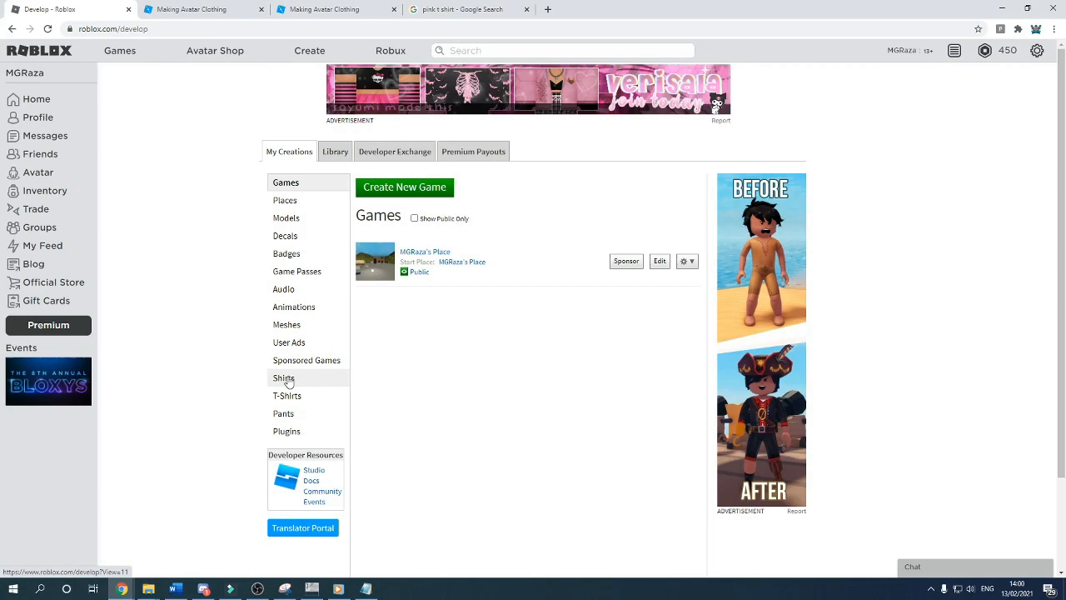
Choose Grey MGRaza T.png from Pictures > Roblox Shirts as the shirt upload
left_click(283, 376)
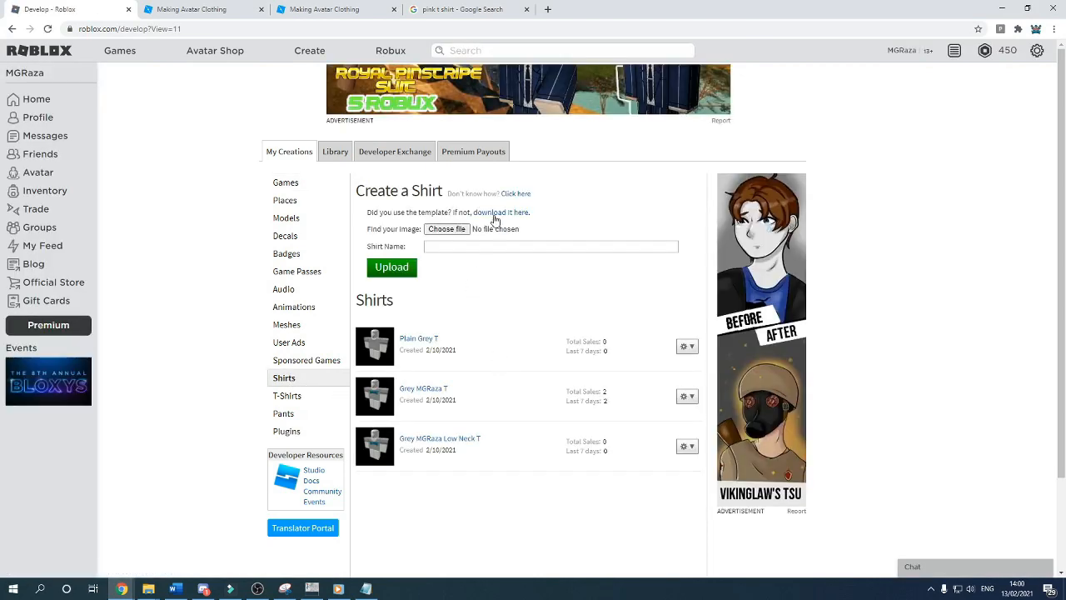
left_click(446, 230)
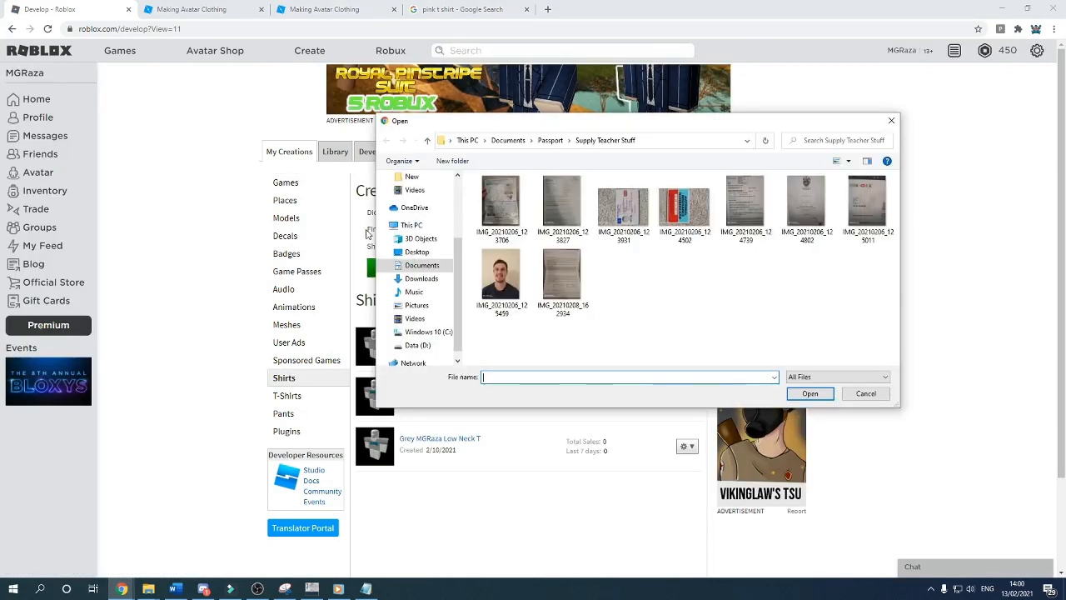
left_click(417, 305)
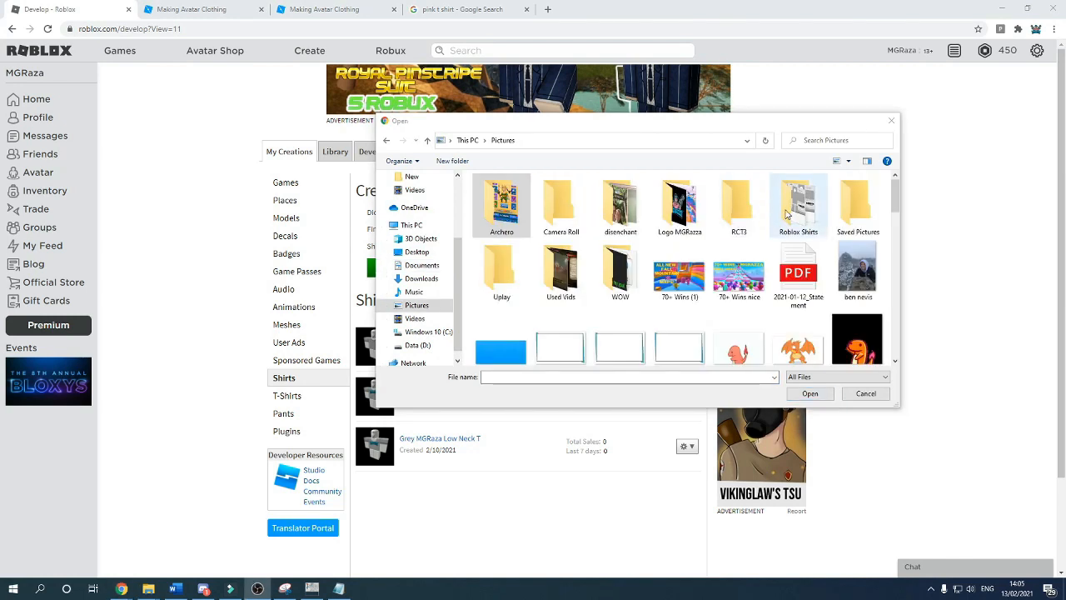
double_click(798, 203)
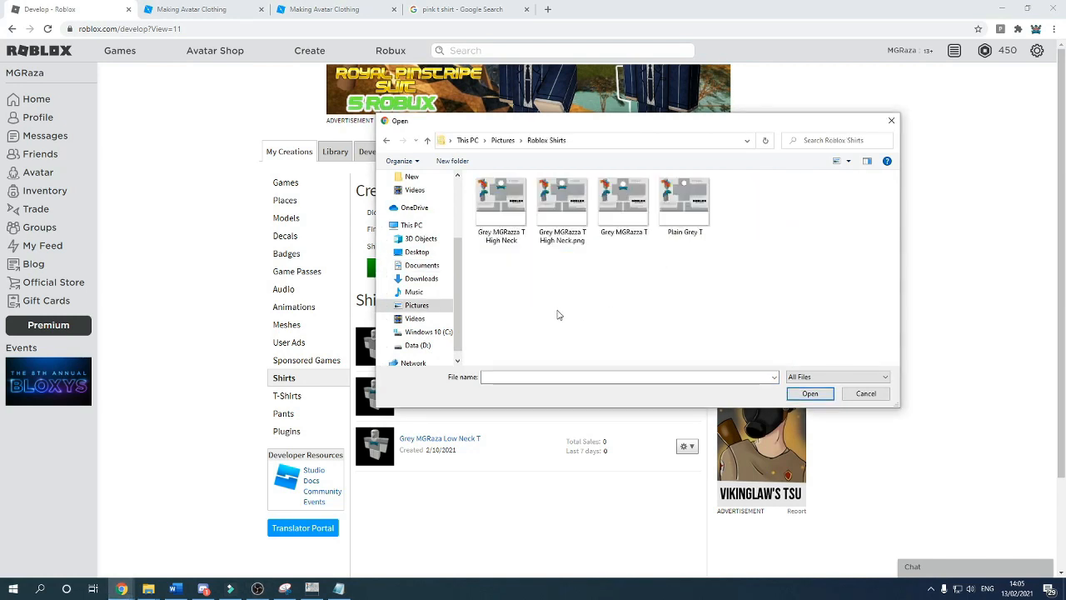
mouse_move(553, 317)
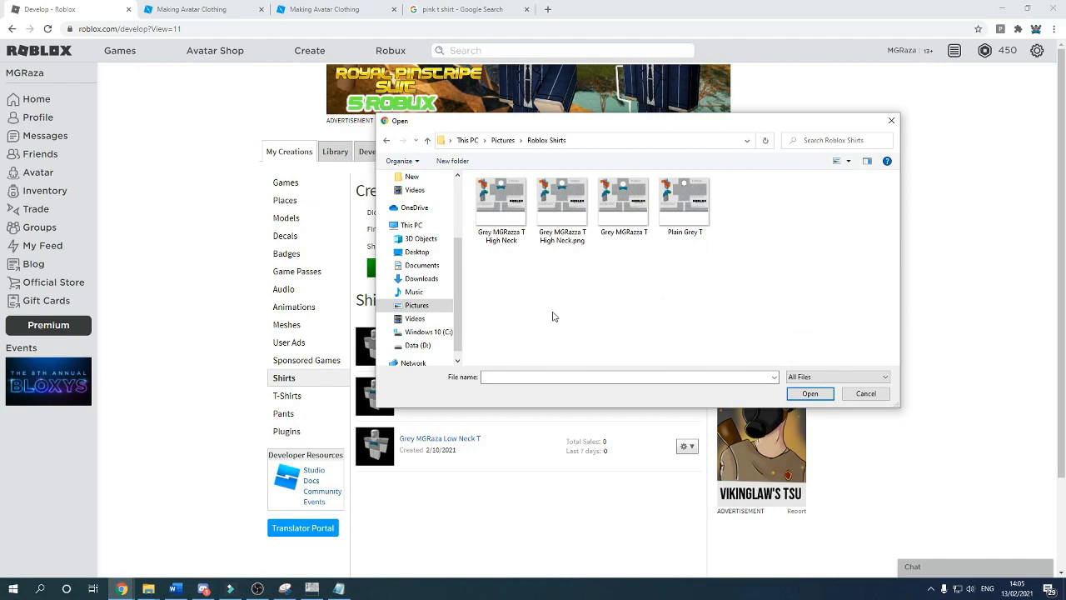
left_click(563, 201)
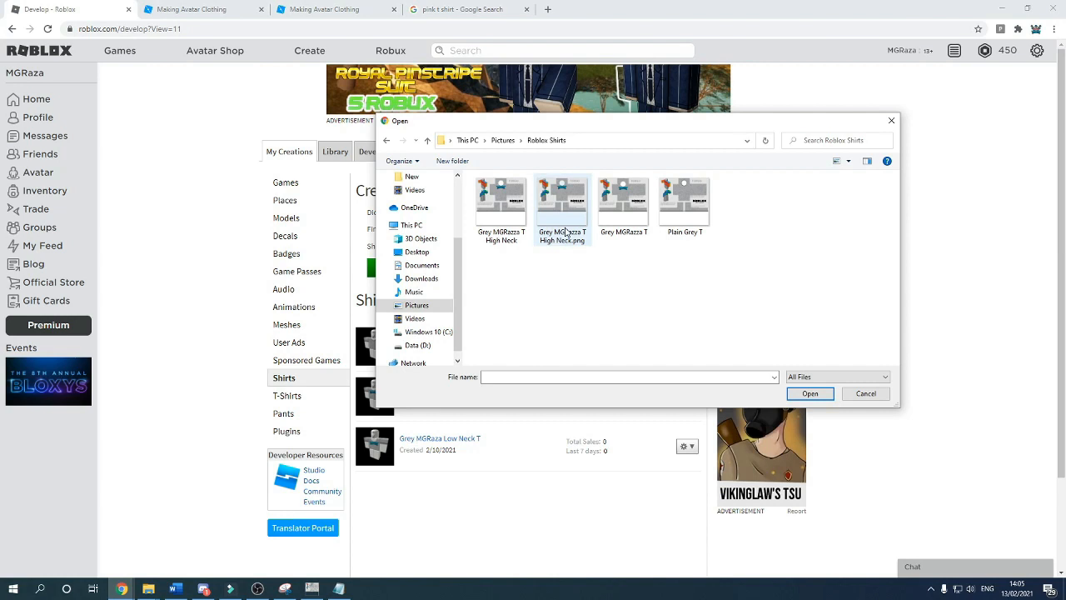
left_click(623, 200)
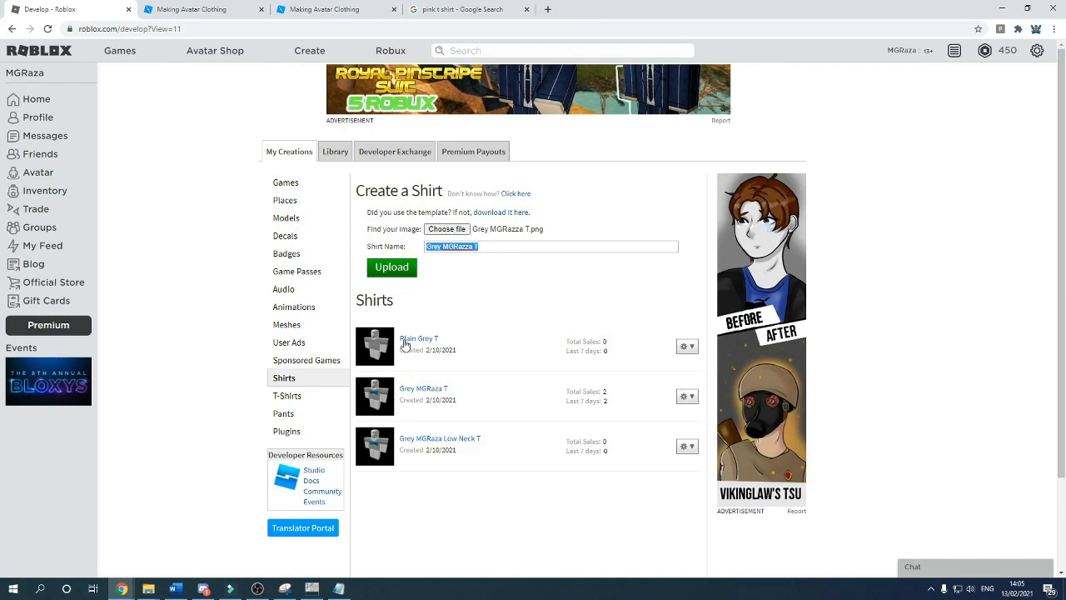
mouse_move(425, 396)
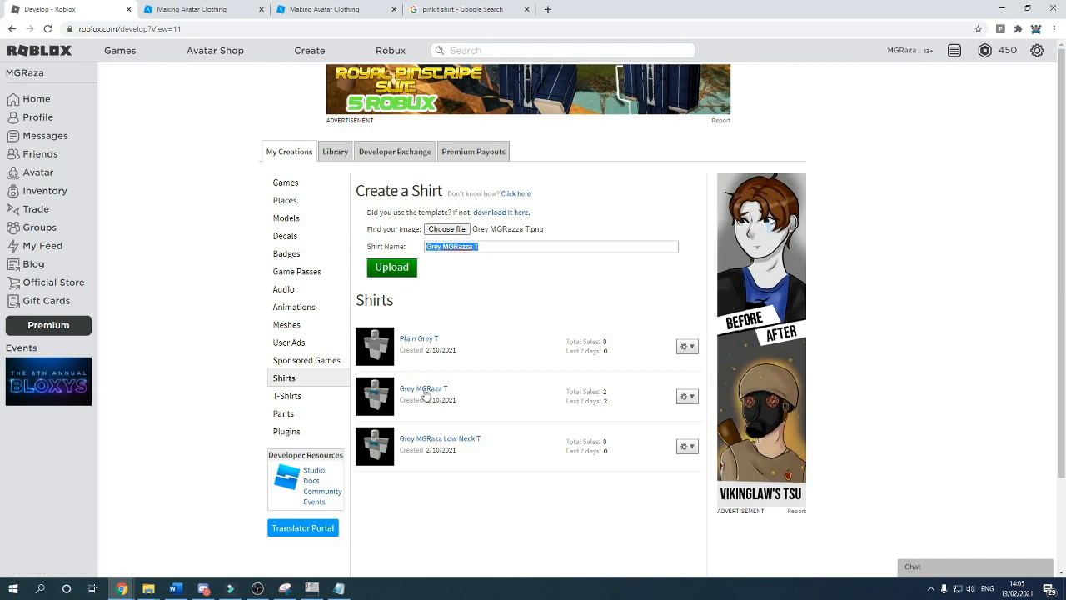
Try on the Grey MGRaza T shirt from its listing in the avatar editor
left_click(423, 388)
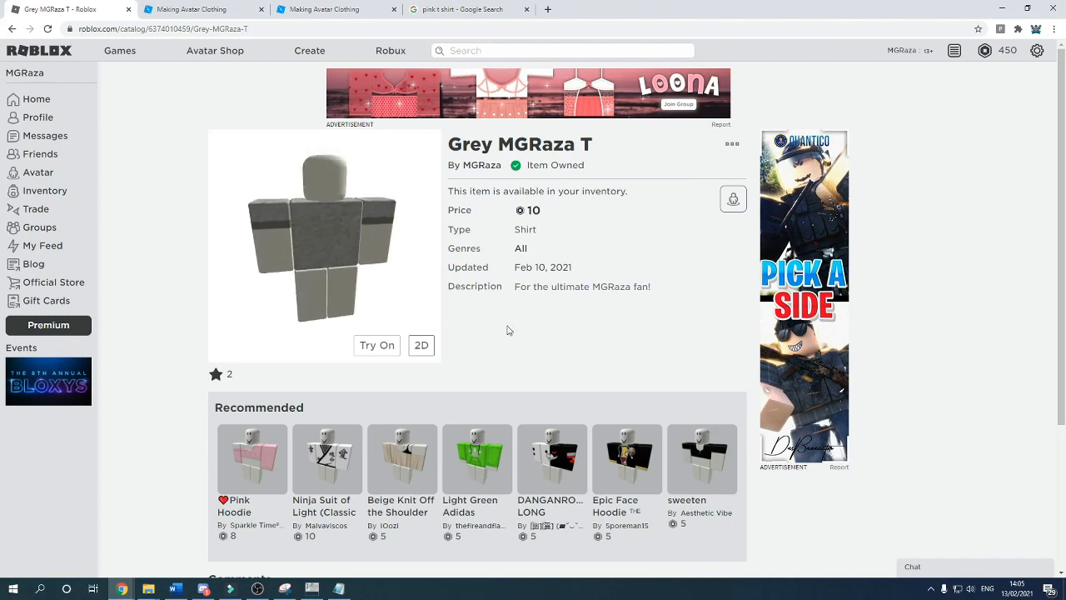
left_click(38, 172)
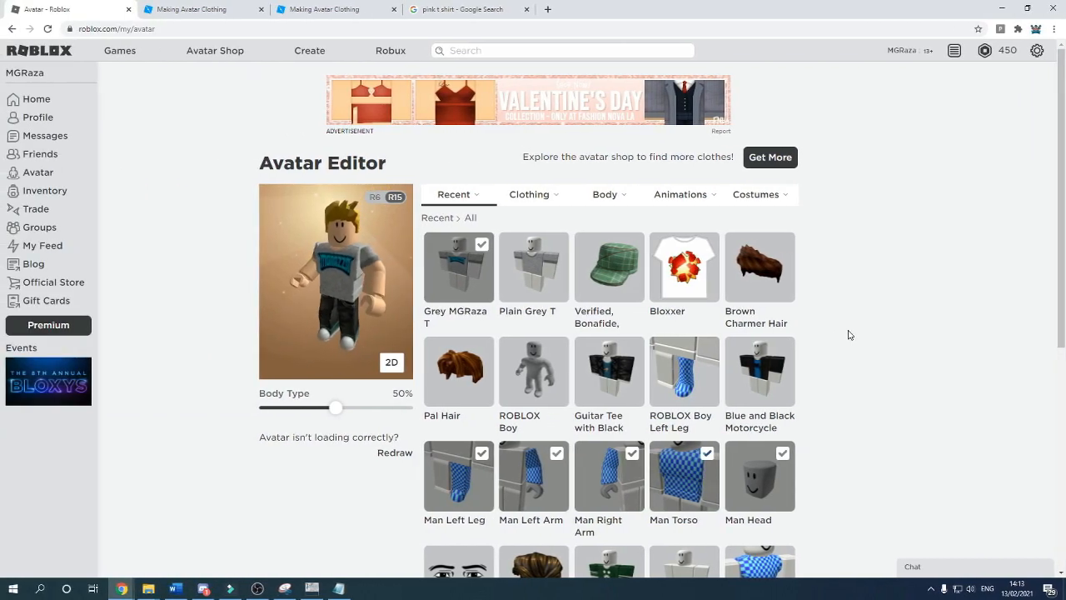